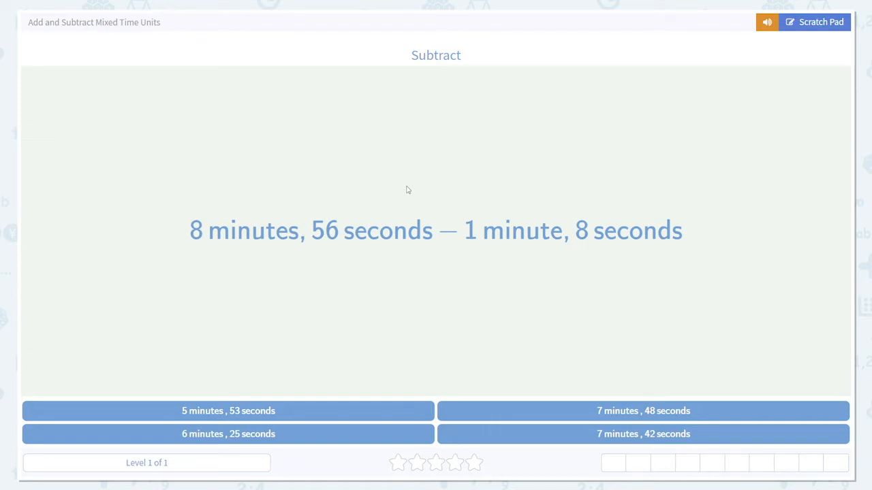
mouse_move(644, 157)
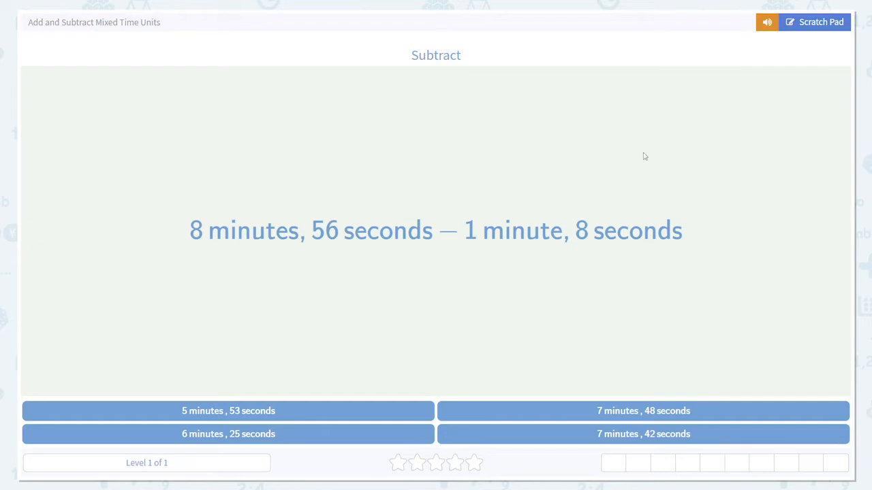
On the scratch pad, write the minutes working 8 − 1 = 7 min.
click(814, 22)
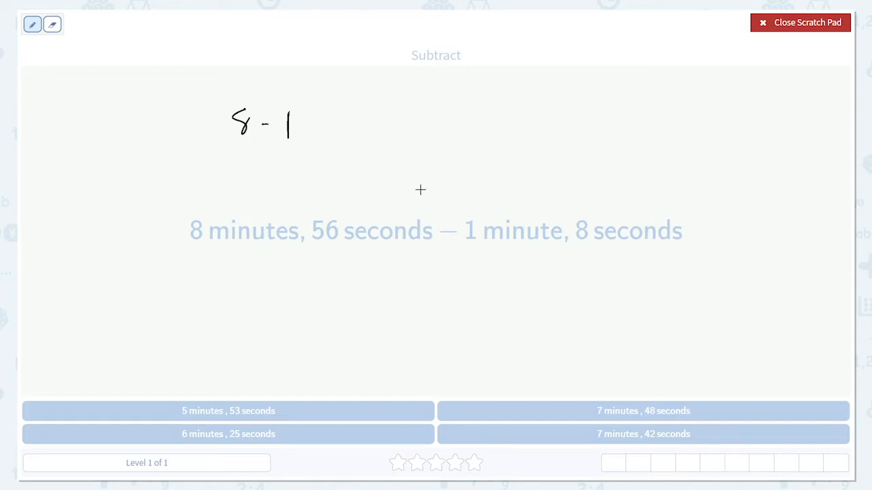
drag(307, 129, 348, 122)
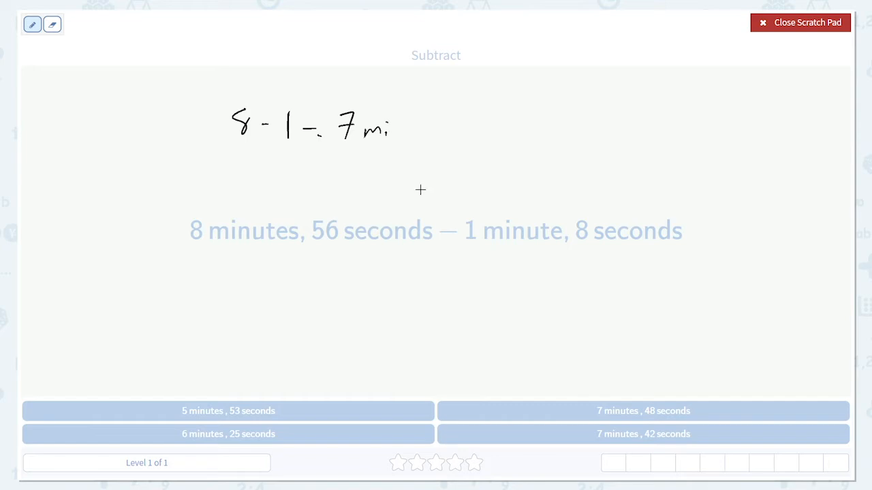
drag(382, 129, 398, 136)
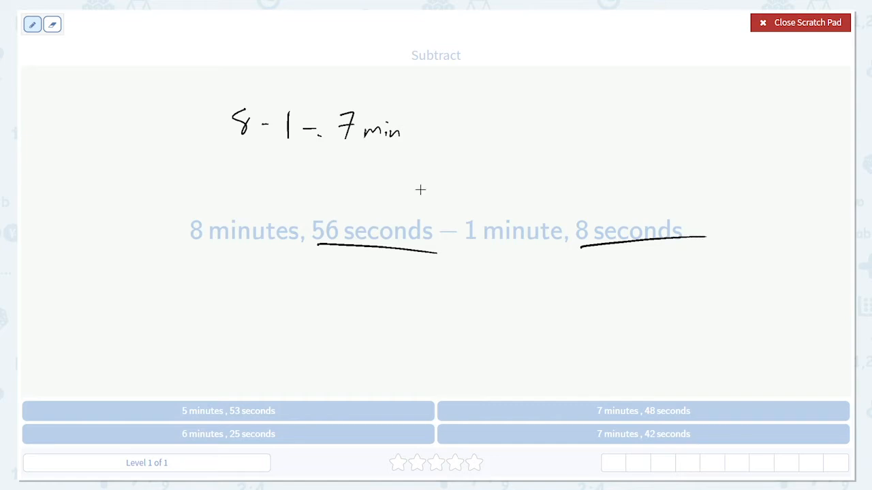
Write the seconds working 56 − 8 = 48 s below the minutes line.
drag(230, 171, 248, 167)
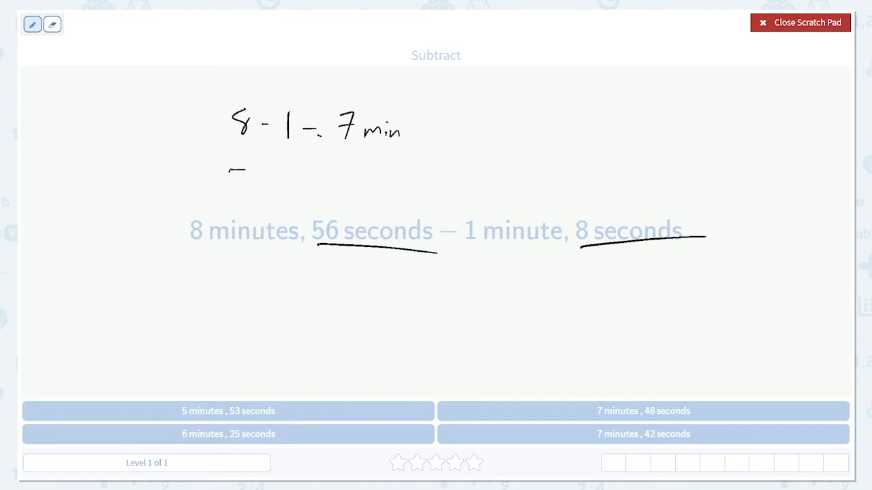
drag(228, 184, 280, 184)
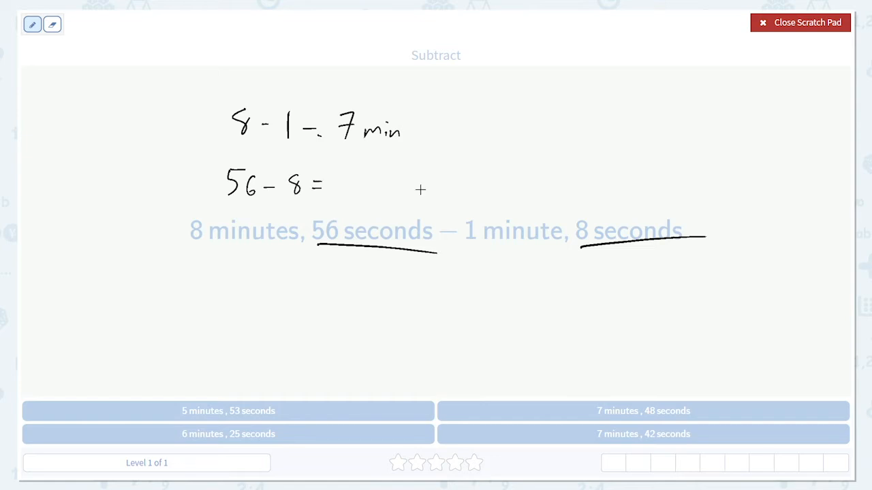
drag(334, 184, 367, 190)
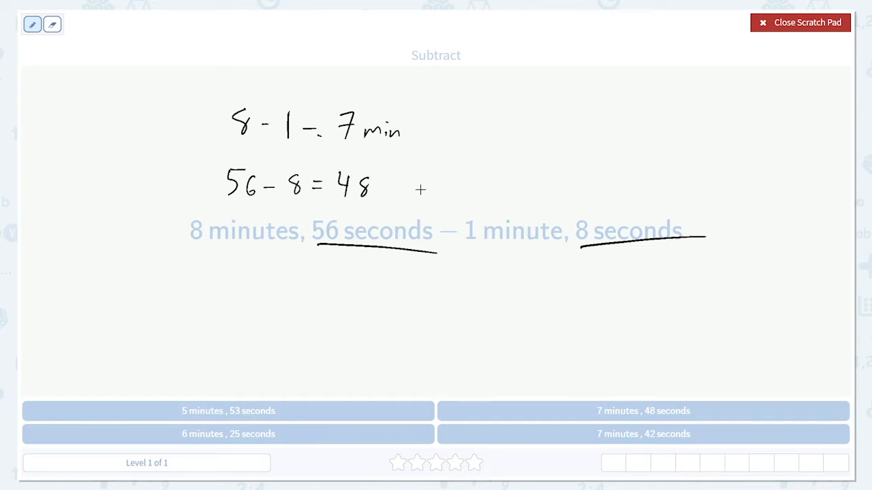
drag(378, 194, 388, 184)
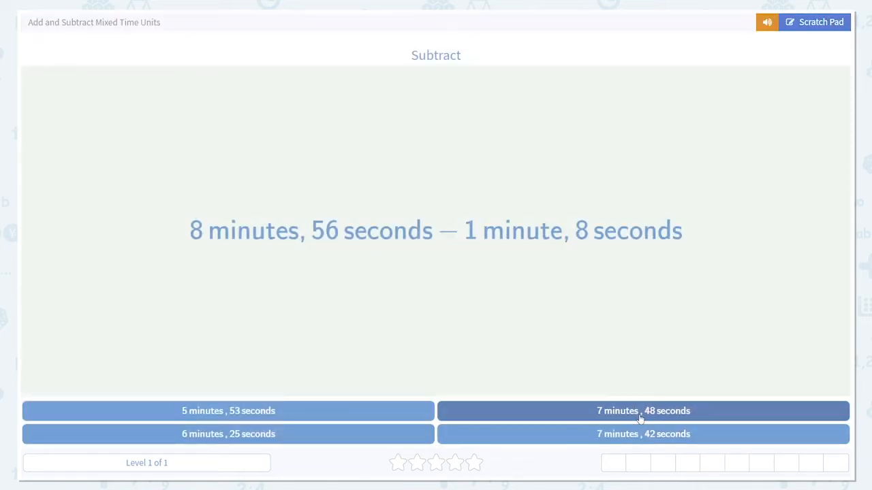
Answer 7 minutes, 48 seconds, then on a fresh scratch pad write 6 − 3 = 3 min.
click(643, 412)
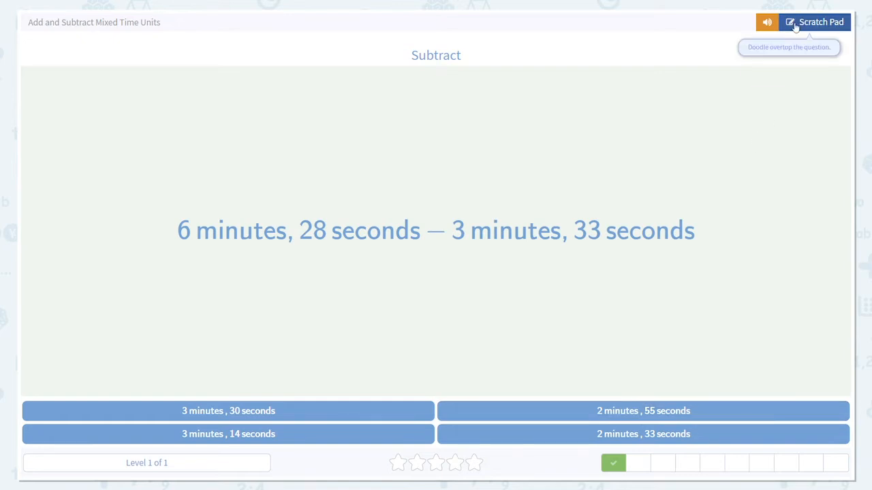
click(815, 22)
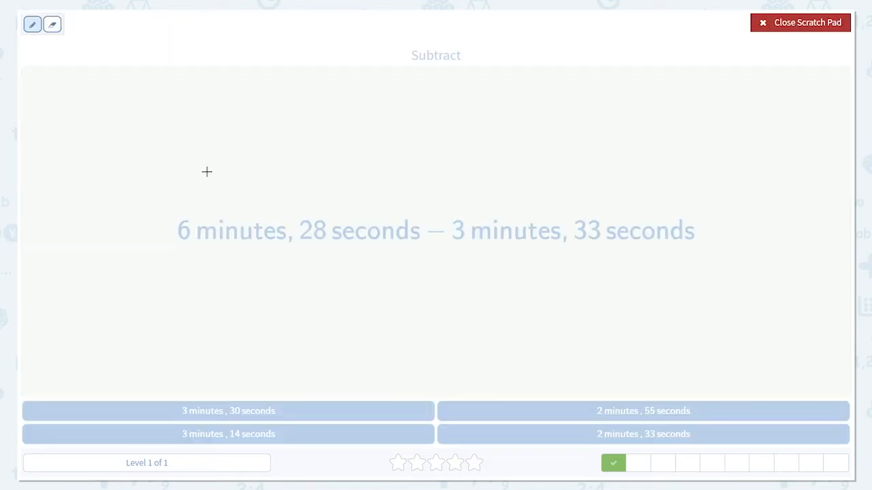
drag(205, 109, 246, 109)
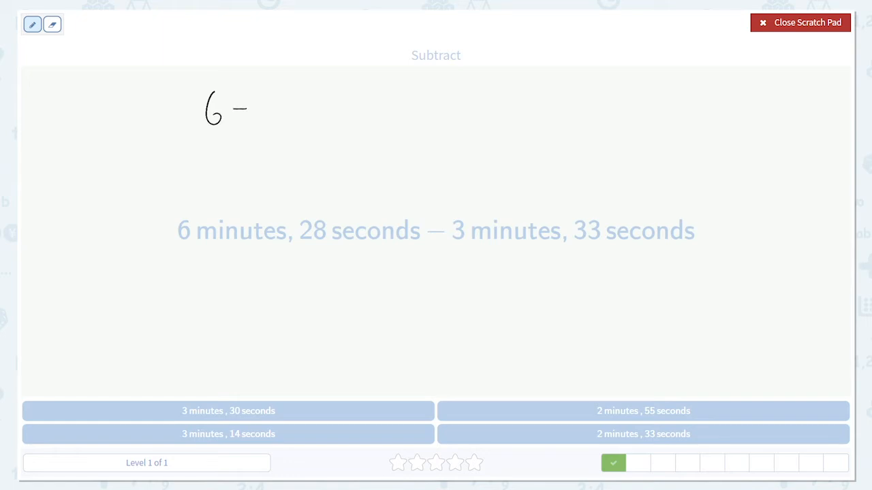
drag(258, 98, 320, 107)
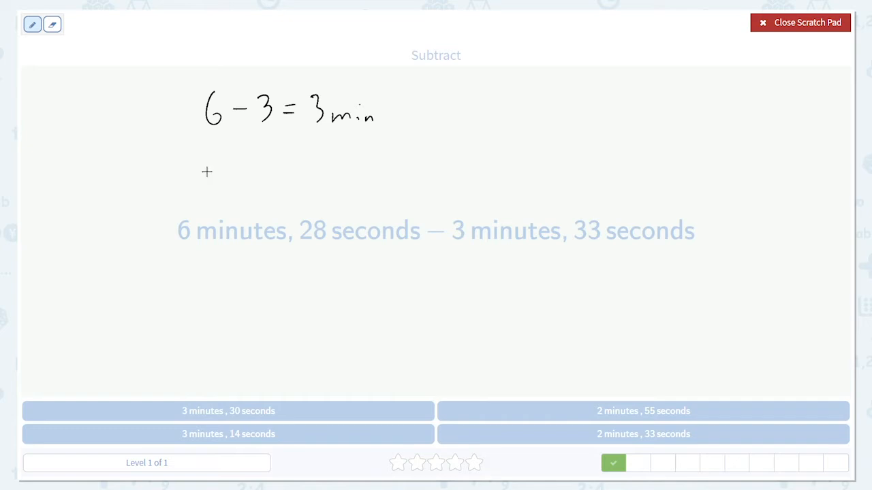
Write 28 − 33 = −5 s for the seconds and start an arrow out from 3 min.
drag(197, 177, 239, 170)
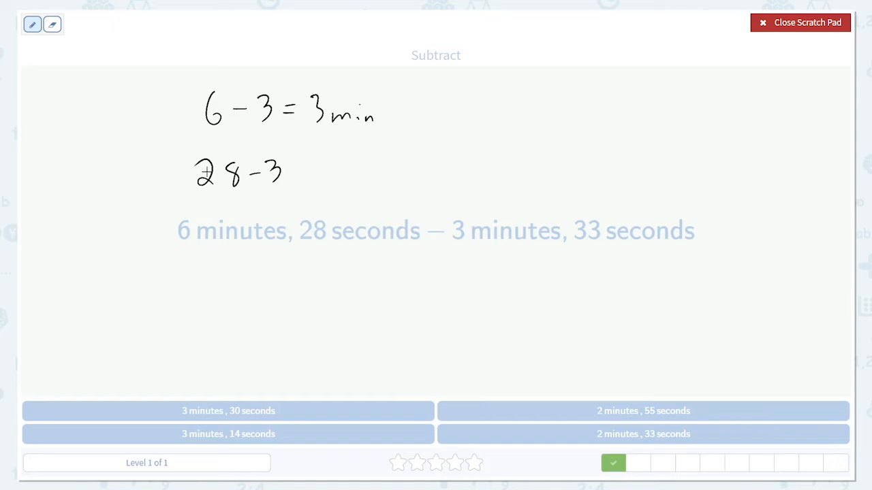
drag(286, 184, 326, 174)
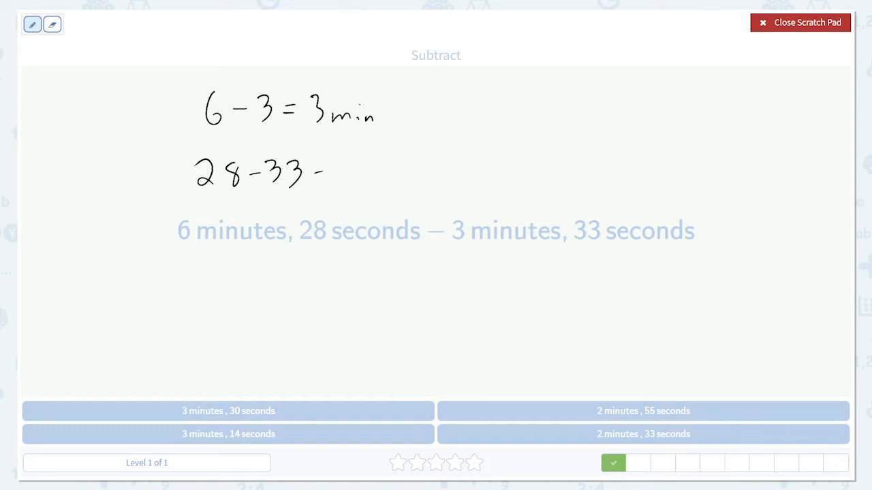
drag(306, 175, 343, 173)
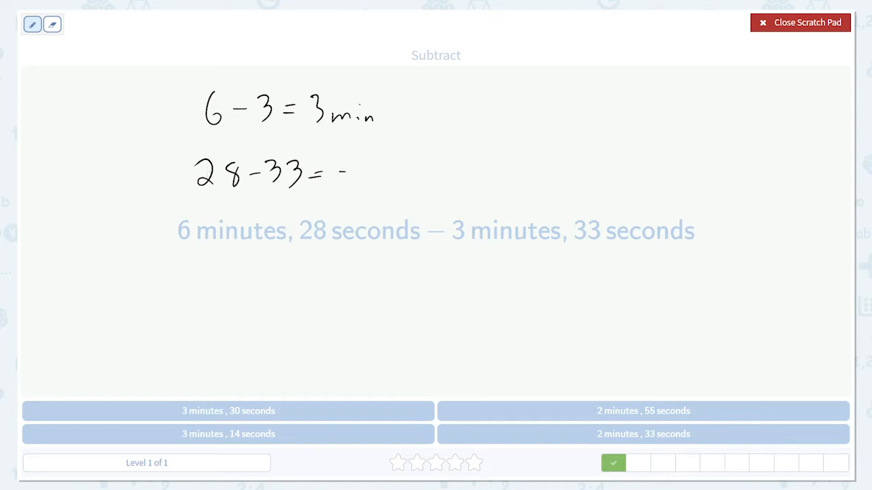
drag(341, 171, 371, 170)
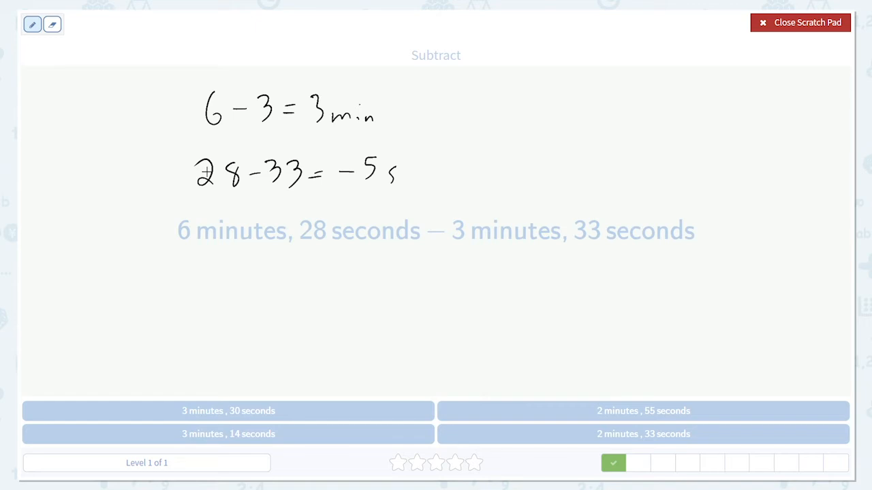
drag(384, 116, 424, 116)
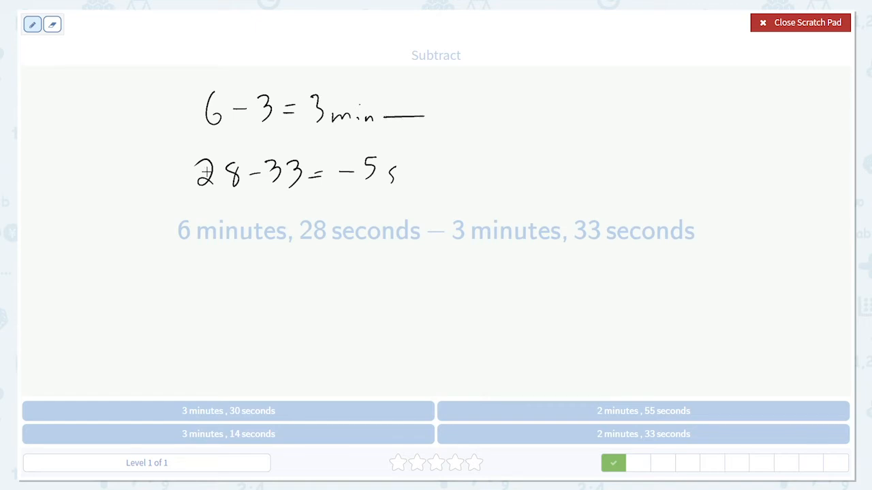
Regroup 3 min as 2 min + 60 s and write 60 s − 5 s = 55 s.
drag(382, 116, 433, 117)
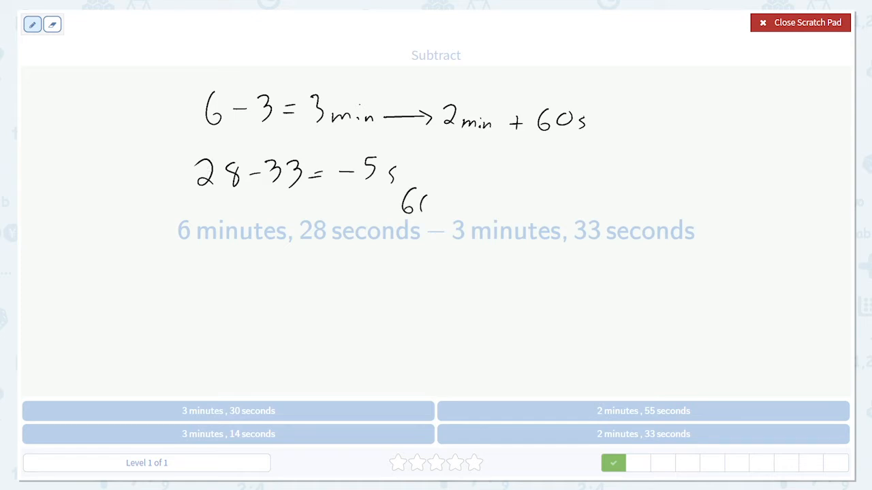
drag(422, 205, 490, 198)
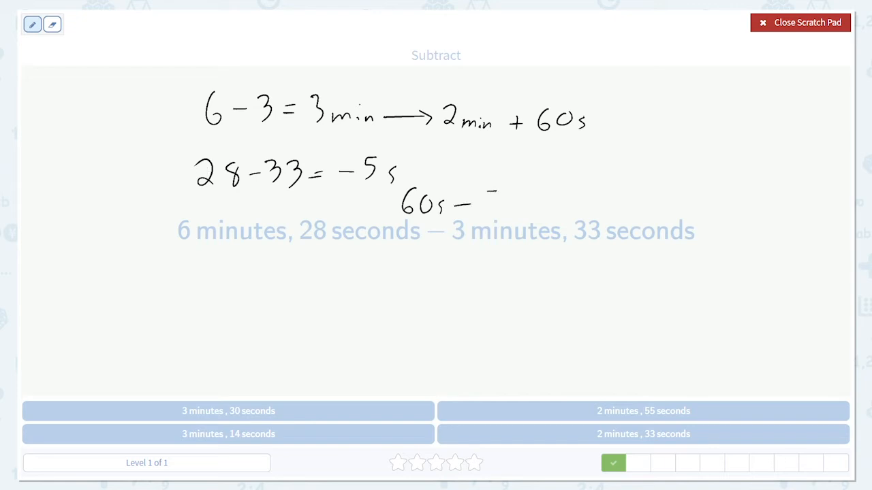
drag(477, 202, 565, 197)
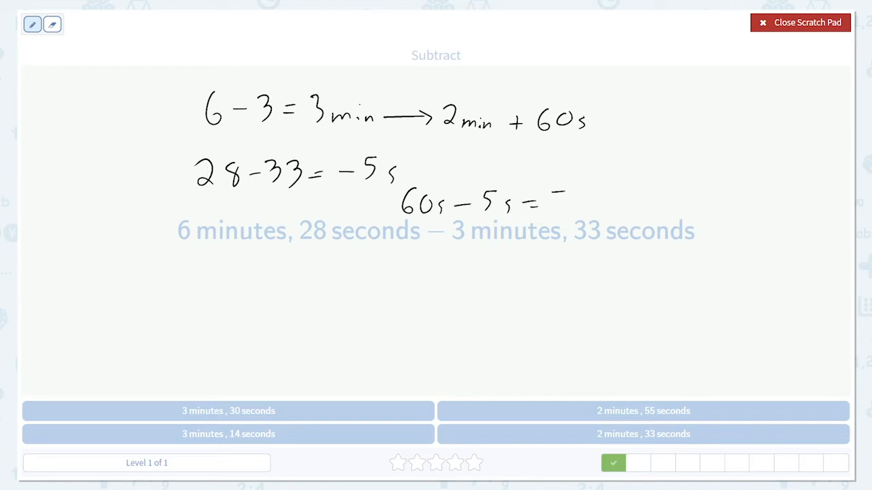
drag(558, 201, 585, 204)
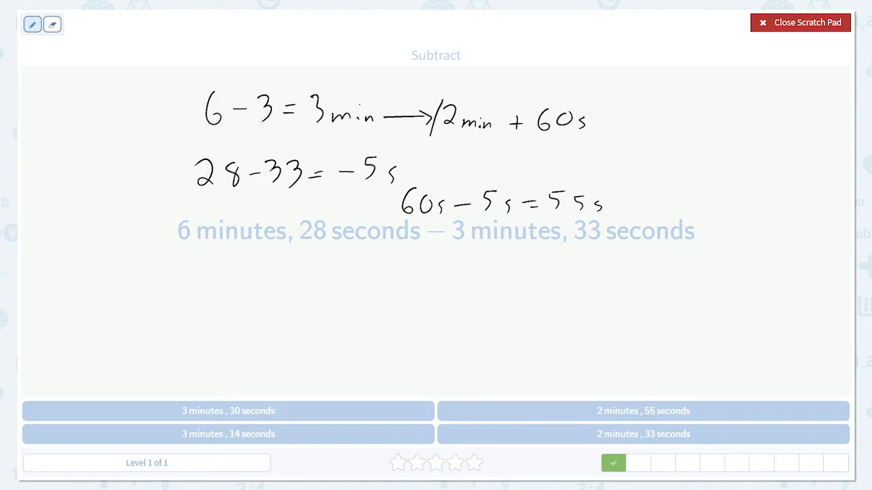
Box the final 2 min 55 s result and close the scratch pad to answer.
drag(436, 93, 507, 143)
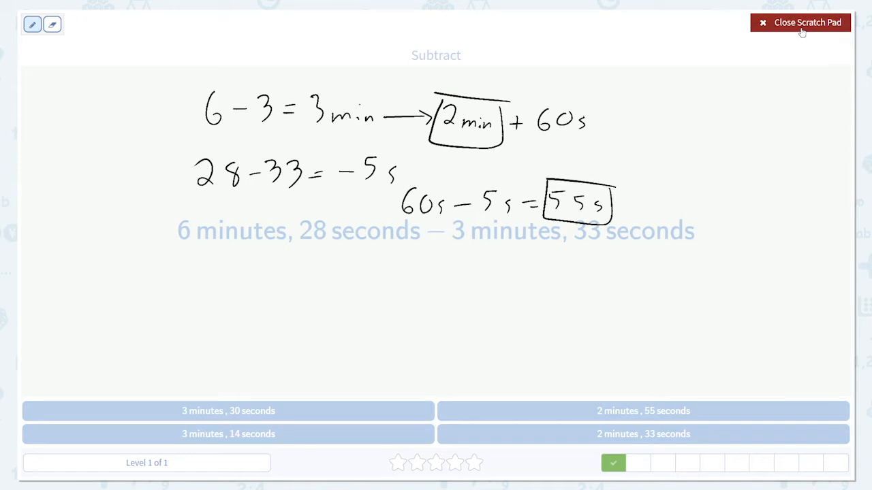
click(801, 22)
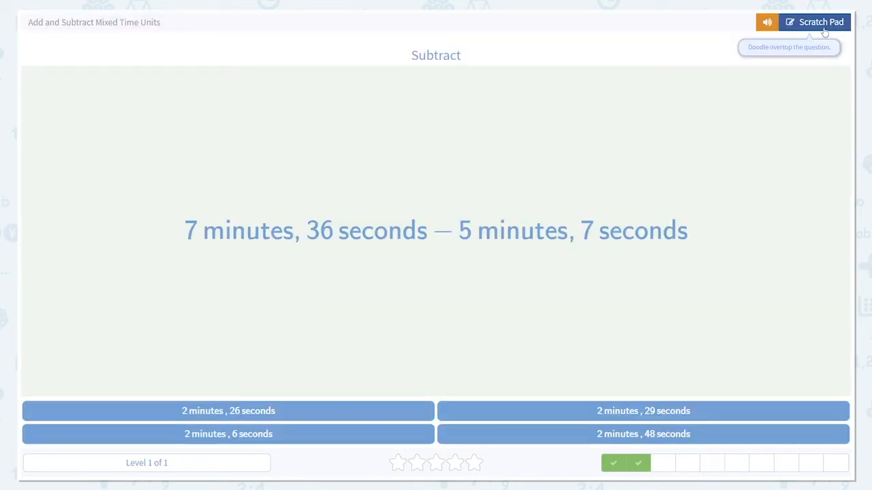
On the scratch pad, write 7 − 5 = 2 min for the third problem.
click(815, 22)
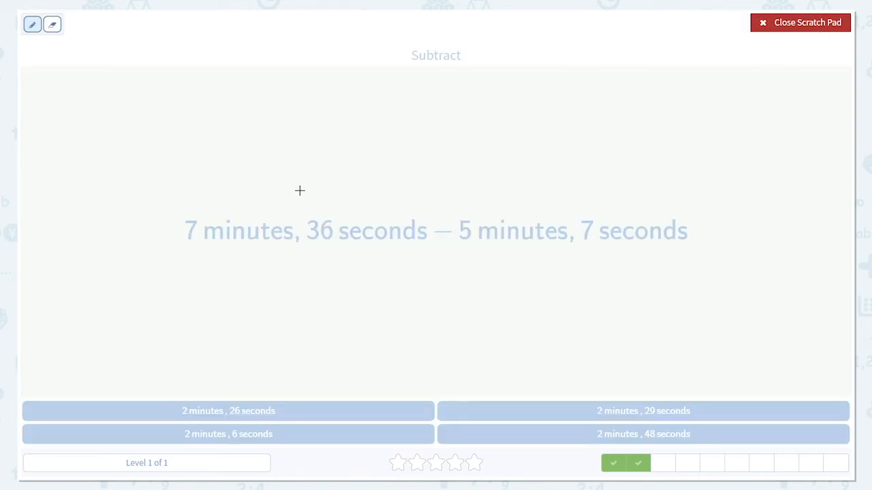
drag(166, 93, 197, 139)
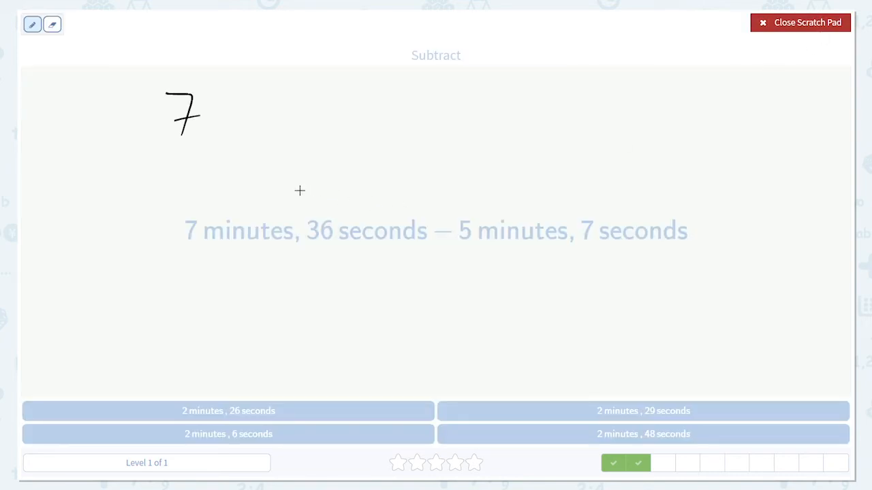
drag(218, 114, 286, 120)
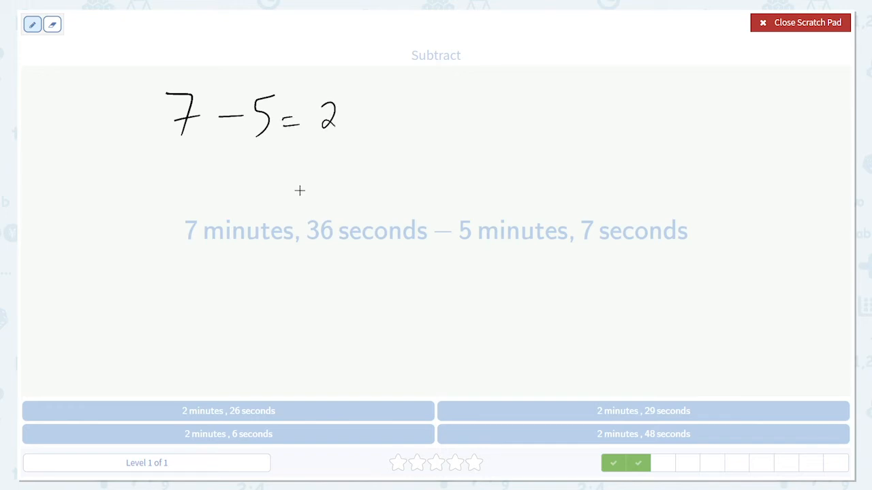
drag(347, 122, 392, 122)
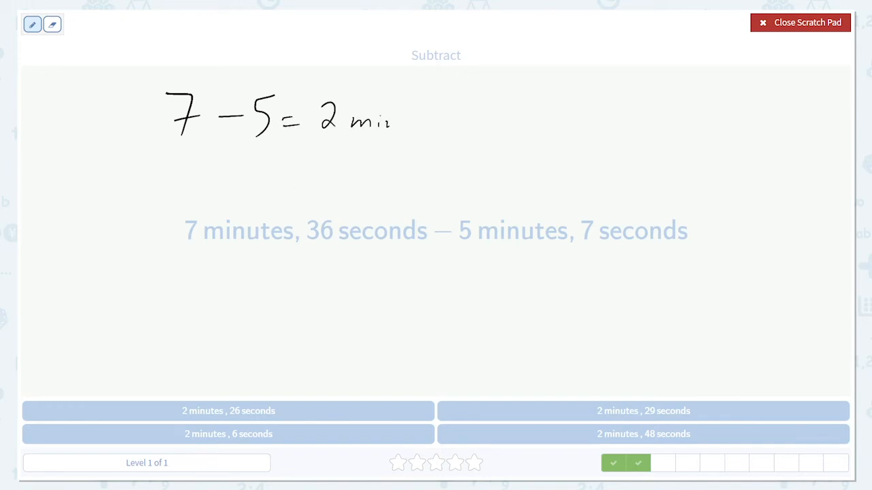
Write 36 − 7 = 29 s, close the pad and answer 2 minutes, 29 seconds.
drag(171, 163, 197, 190)
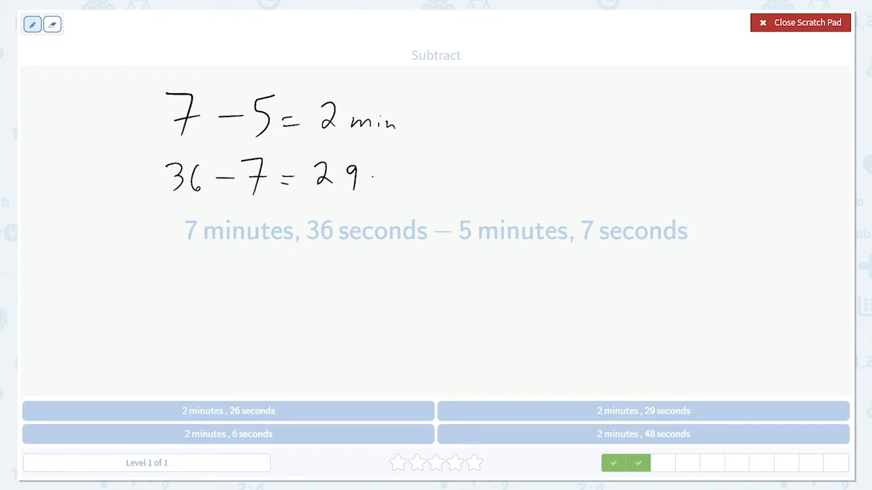
drag(367, 174, 371, 193)
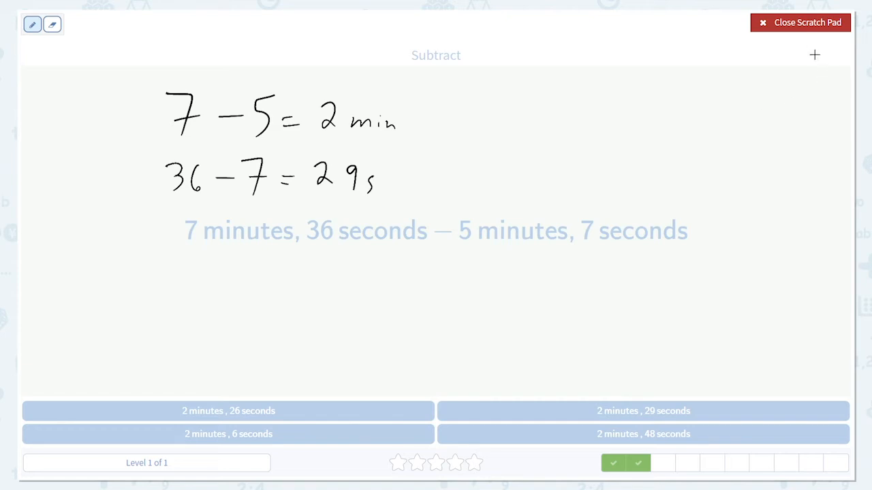
click(800, 22)
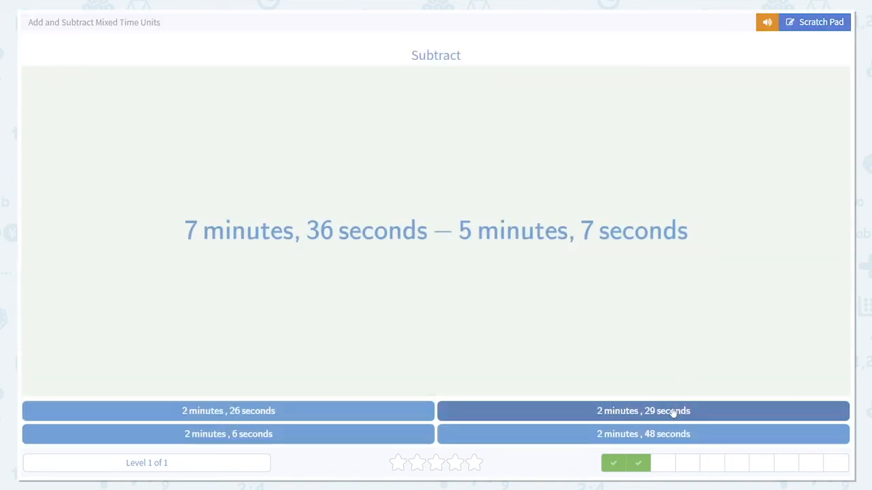
click(643, 411)
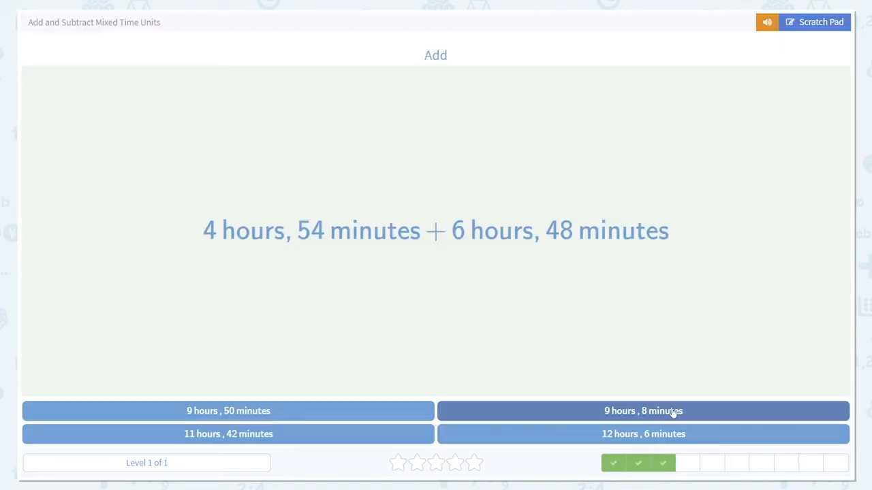
mouse_move(666, 417)
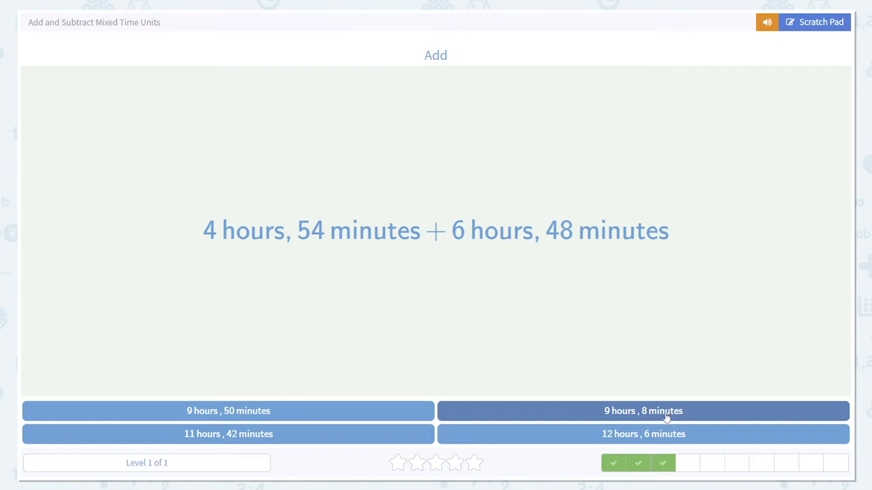
mouse_move(659, 422)
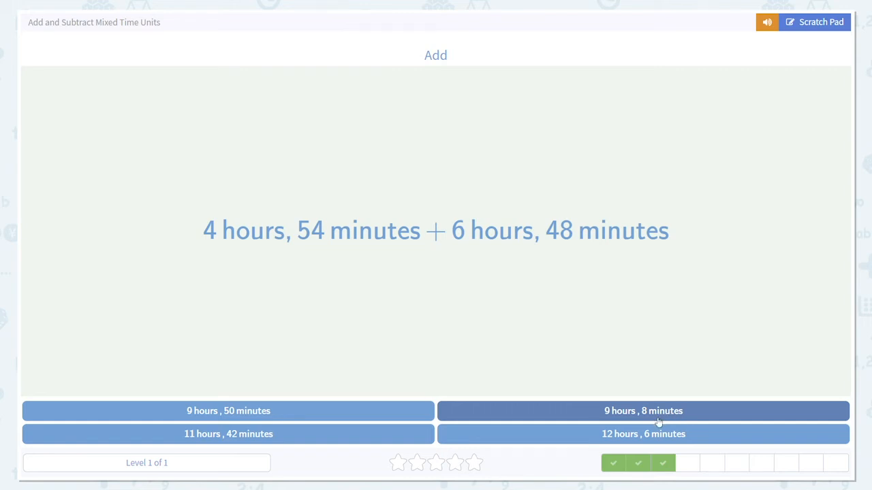
mouse_move(648, 417)
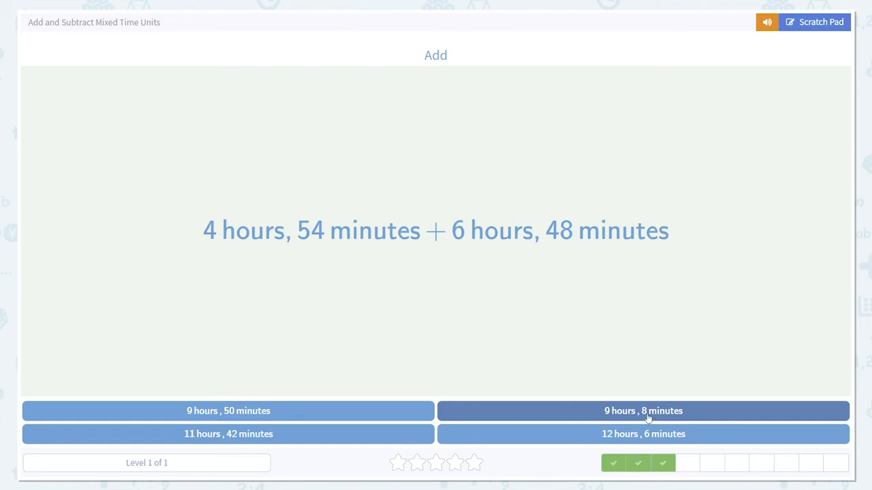
mouse_move(815, 22)
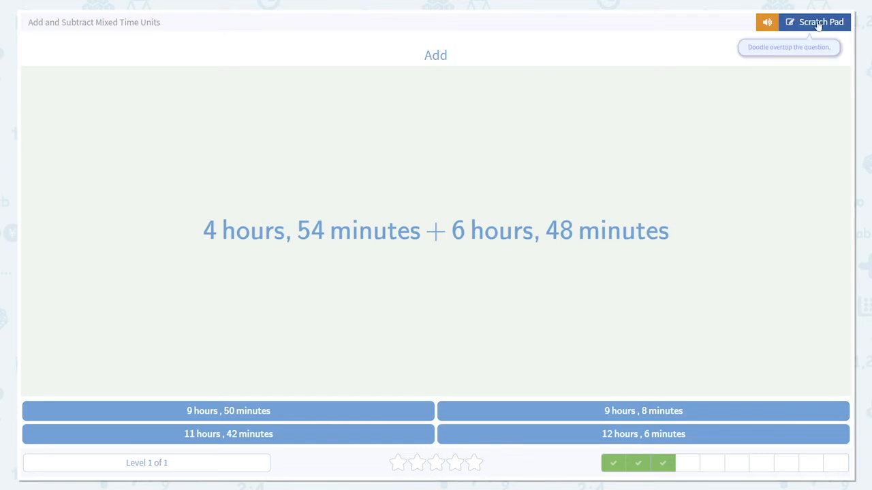
On the scratch pad, write the hours sum 4 + 6 = 10 hr.
click(814, 22)
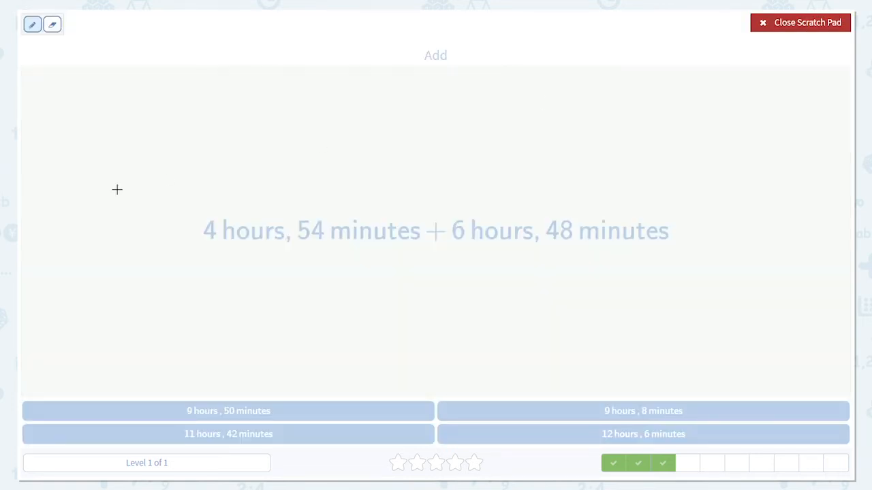
drag(211, 78, 220, 98)
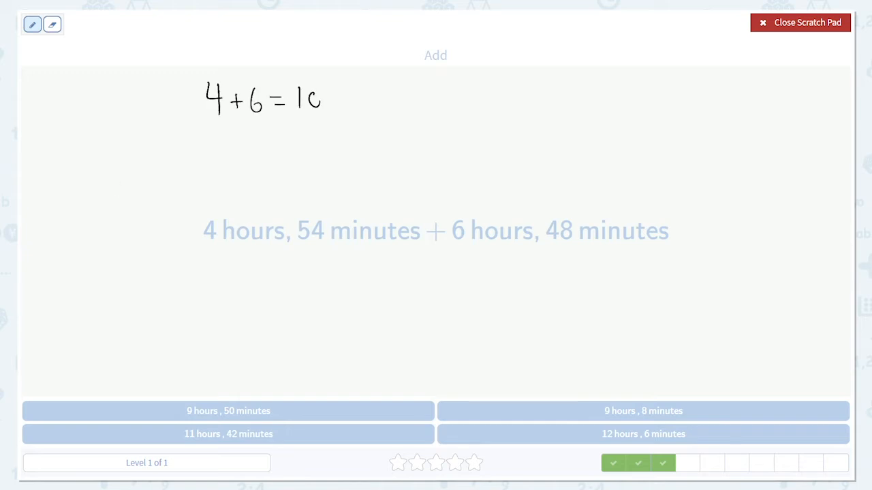
drag(337, 96, 382, 102)
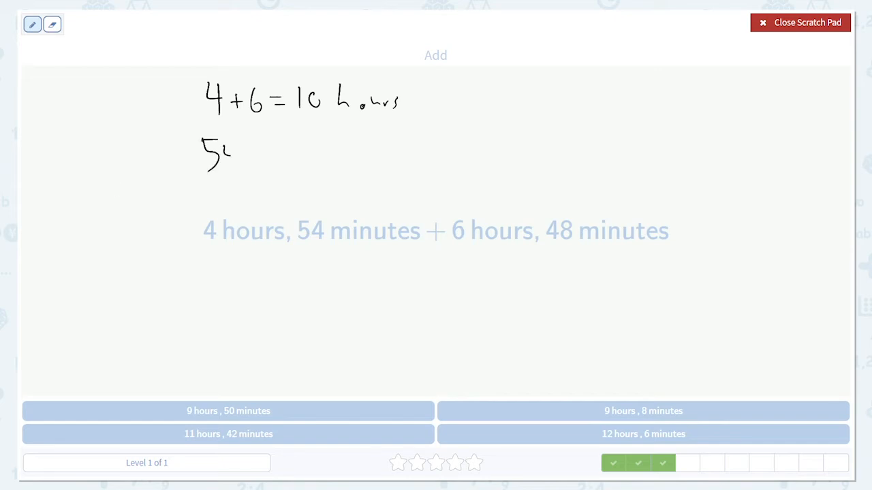
Write the minutes sum 54 + 48 = 102 min.
drag(217, 153, 265, 153)
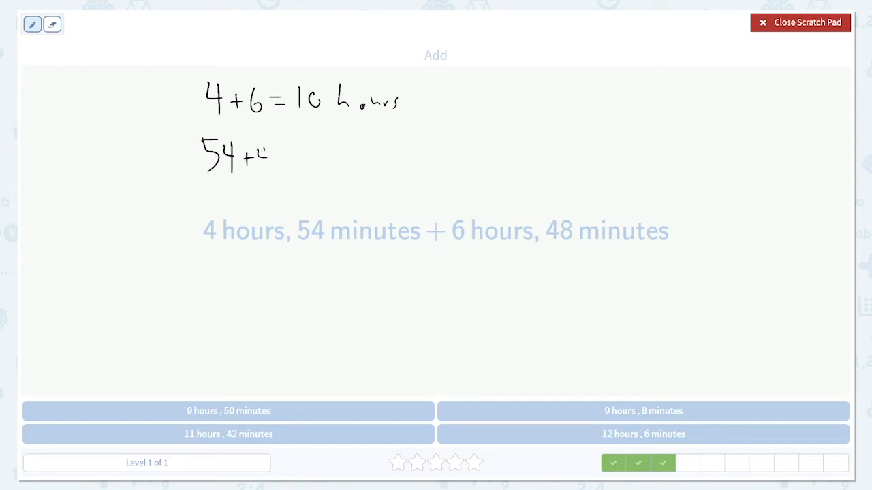
drag(262, 155, 293, 160)
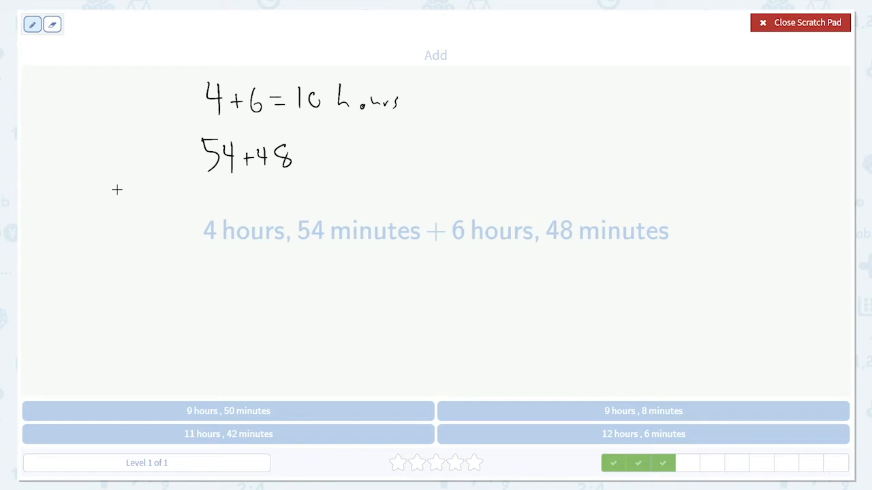
drag(305, 153, 319, 158)
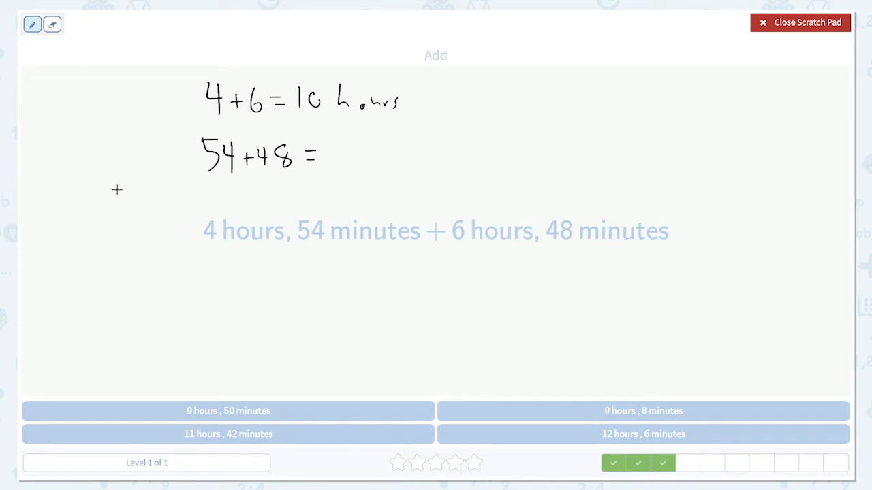
drag(324, 157, 354, 157)
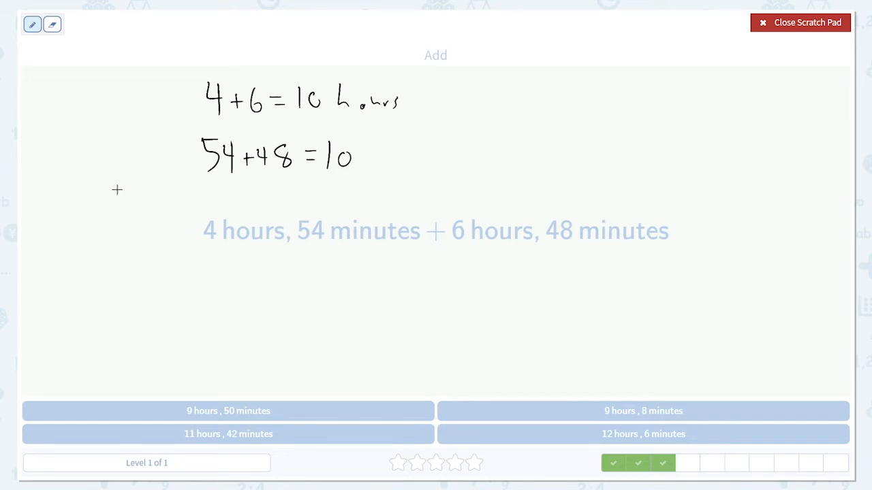
drag(357, 156, 408, 160)
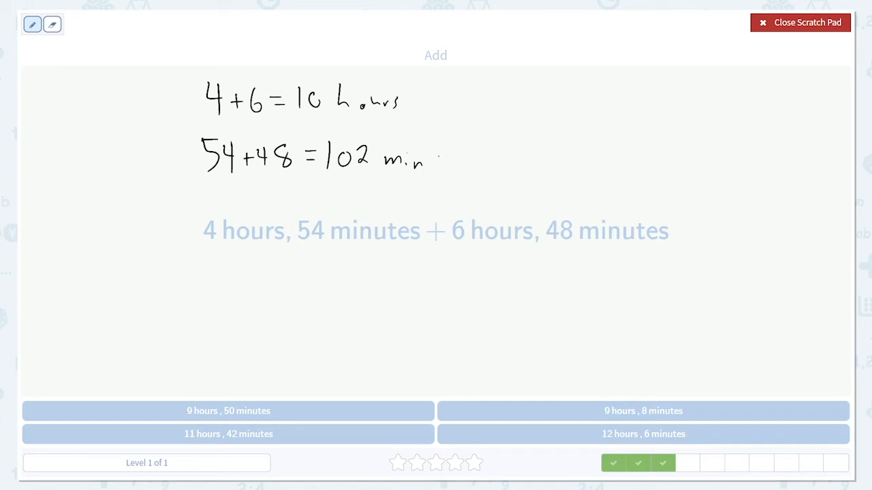
Split 102 min into 60 + 42 min and carry the extra hour to make 11 hr.
drag(443, 160, 484, 161)
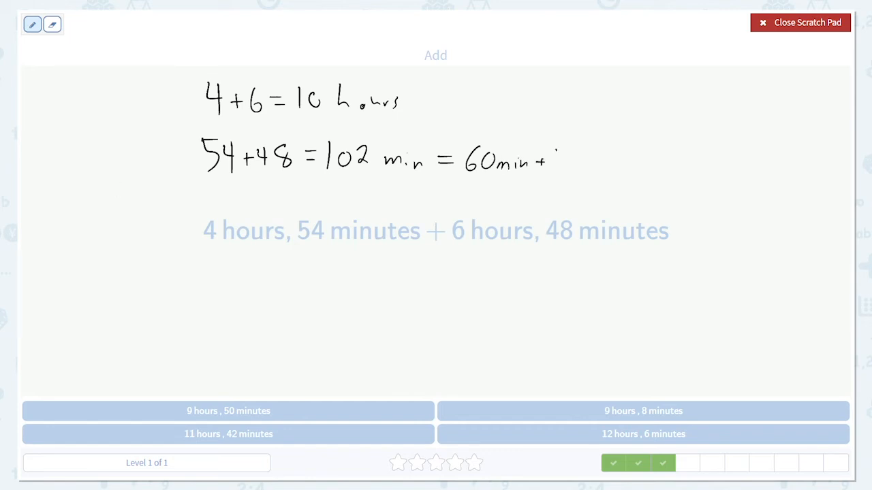
drag(545, 161, 597, 164)
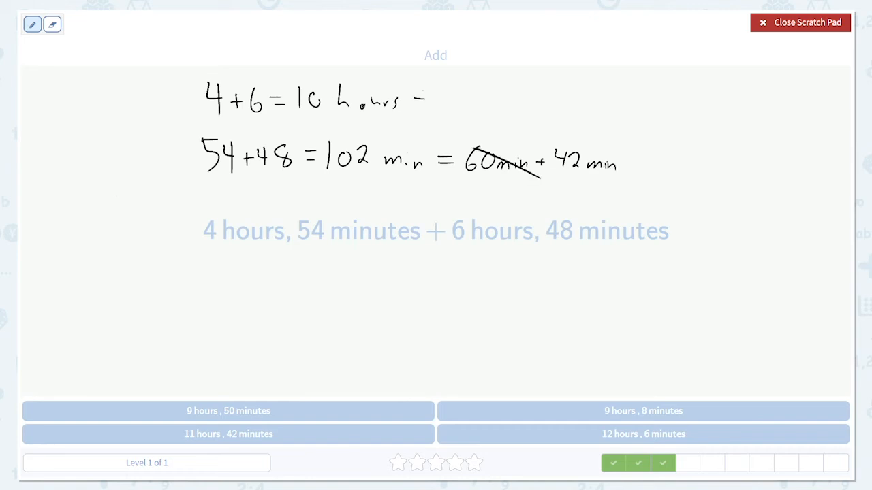
drag(409, 98, 470, 98)
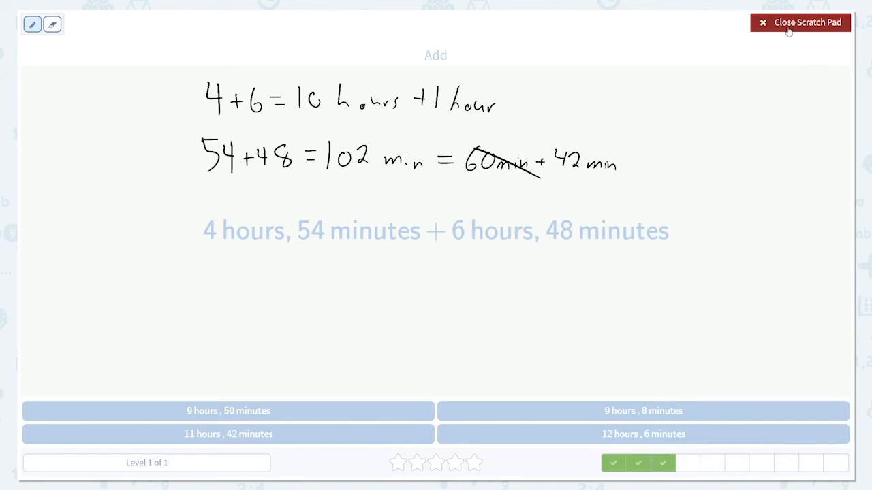
Answer 11 hours, 42 minutes and reopen the scratch pad for the next problem.
click(799, 22)
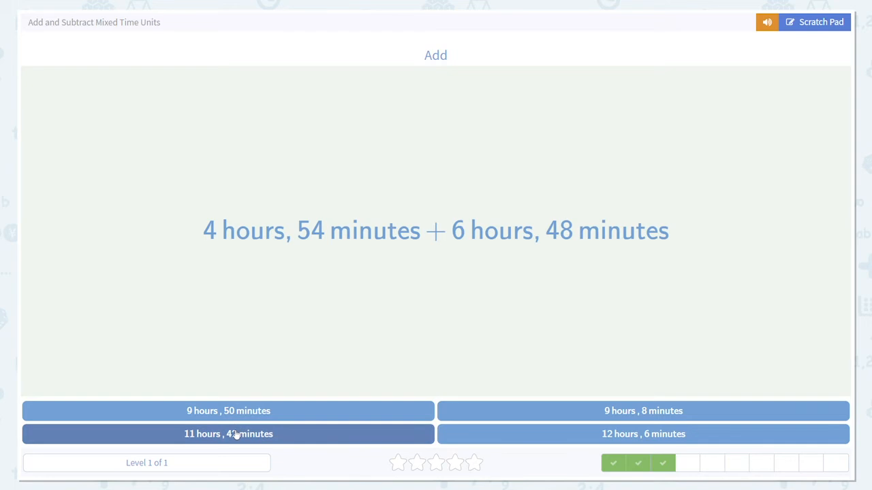
click(228, 433)
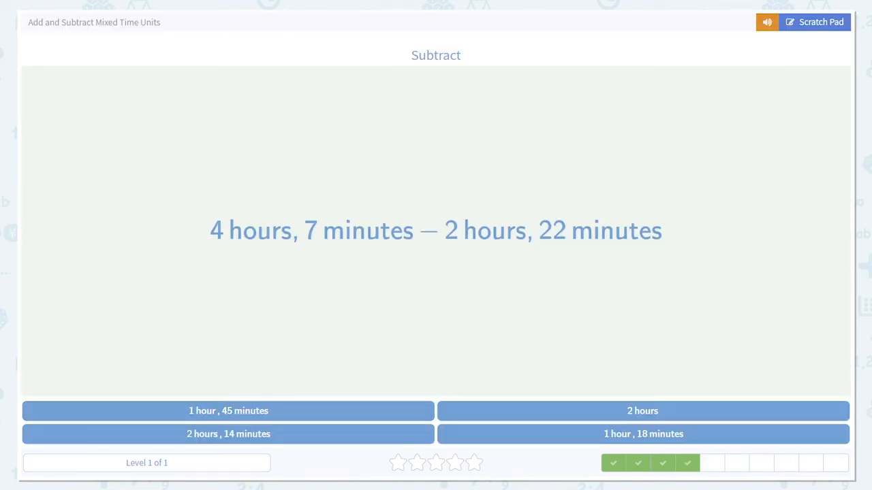
click(815, 22)
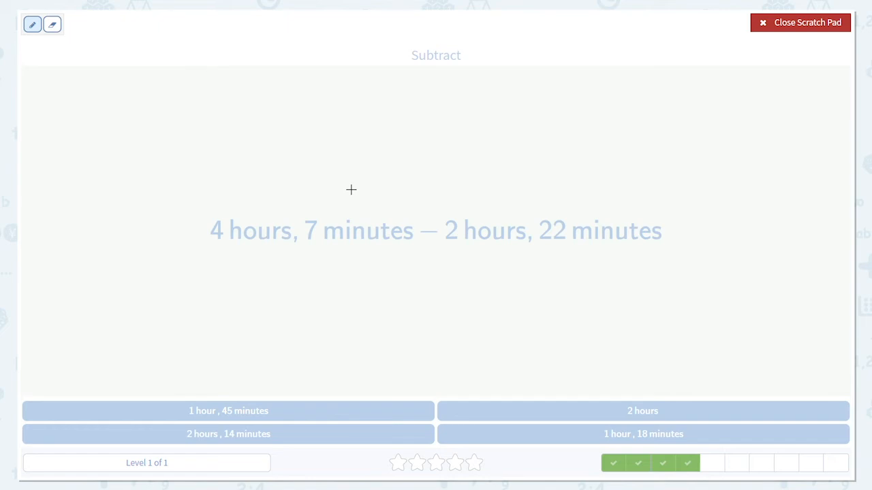
Write 4 − 2 = 2 hr and 7 − 22 = −15 min on the scratch pad.
drag(180, 82, 204, 126)
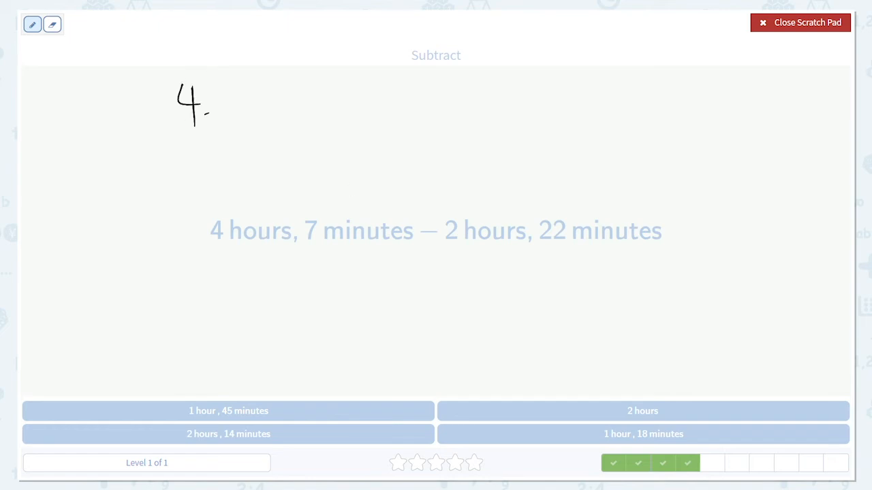
drag(211, 111, 279, 102)
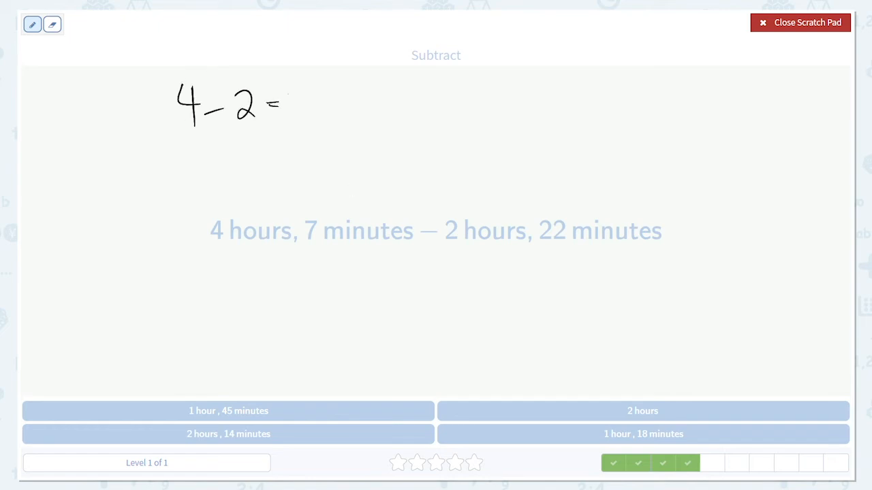
drag(286, 109, 313, 102)
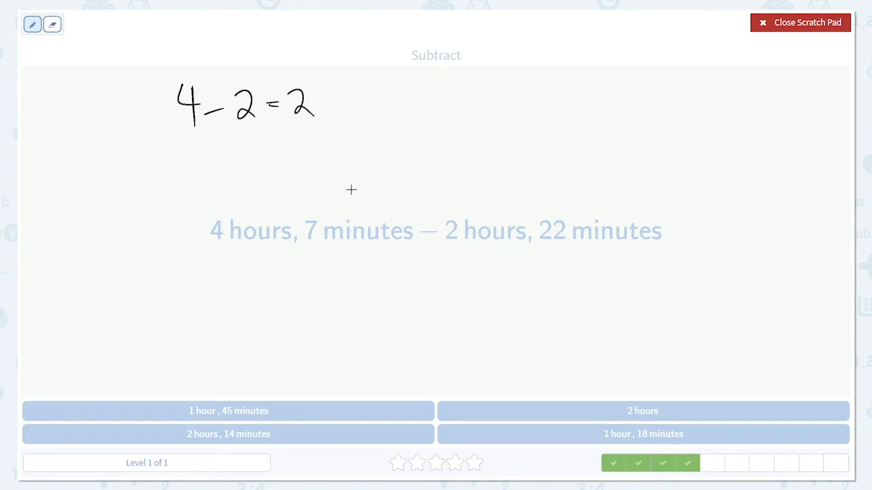
drag(170, 157, 242, 177)
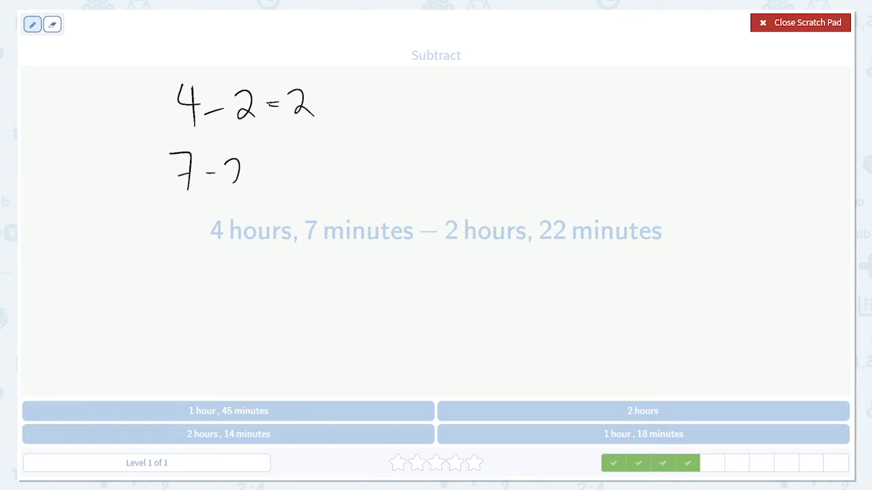
drag(242, 170, 279, 170)
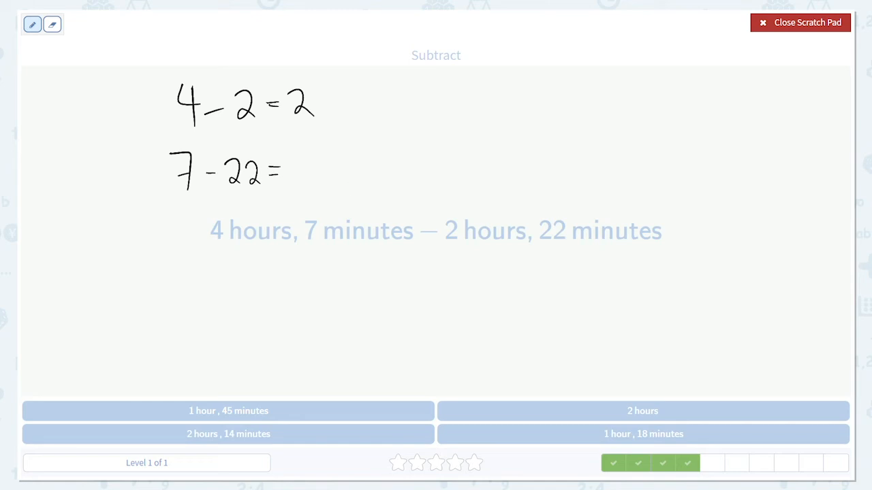
drag(289, 170, 334, 156)
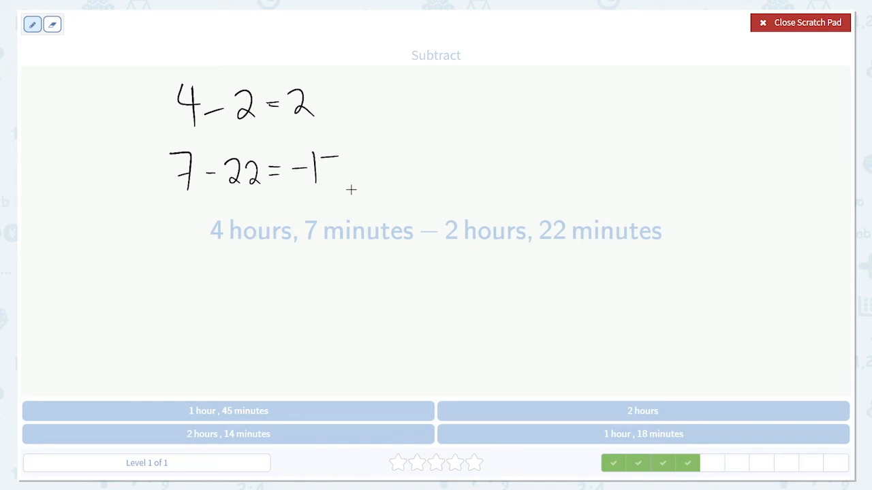
drag(320, 163, 333, 180)
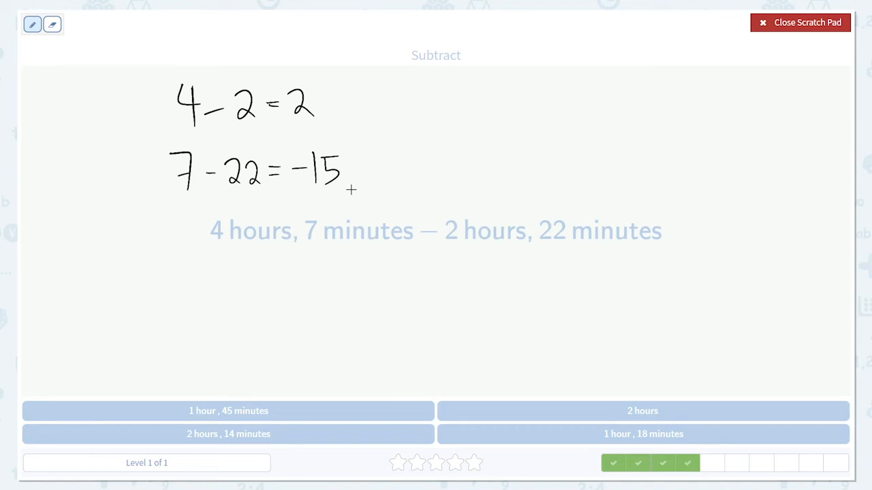
Borrow an hour to make 1 hr and write 60 − 15 = 45 min.
drag(324, 102, 347, 109)
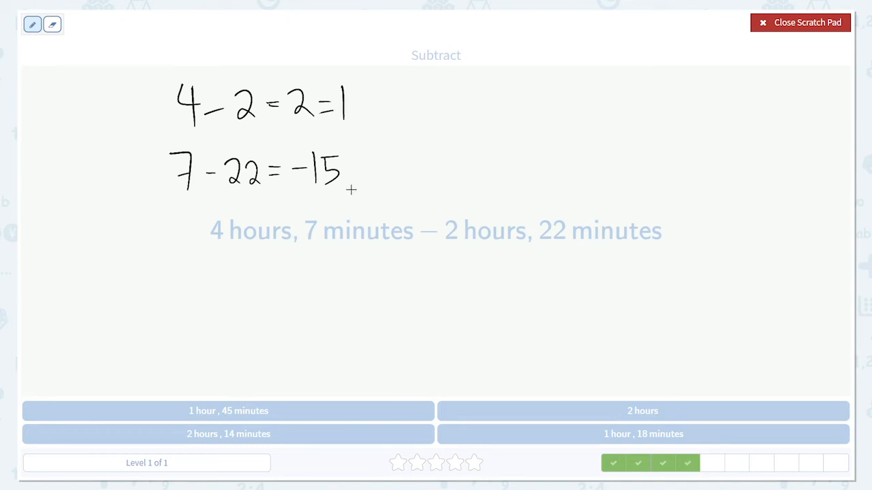
drag(367, 88, 378, 116)
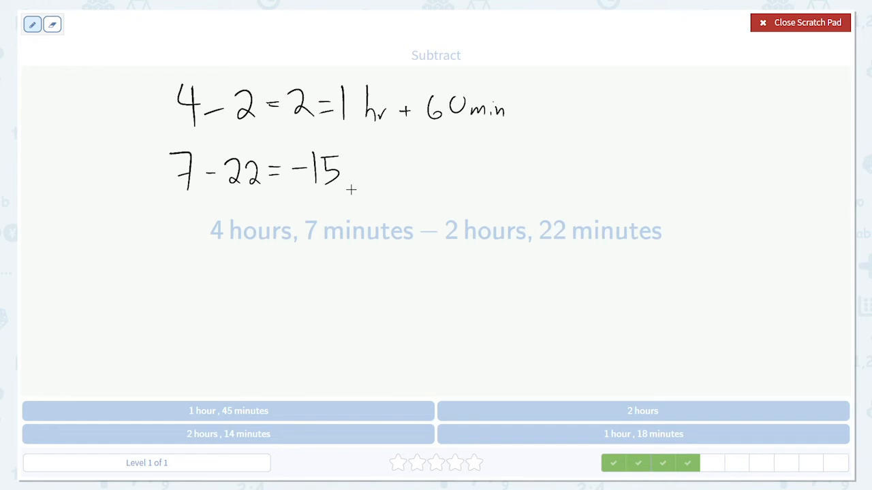
drag(442, 163, 438, 184)
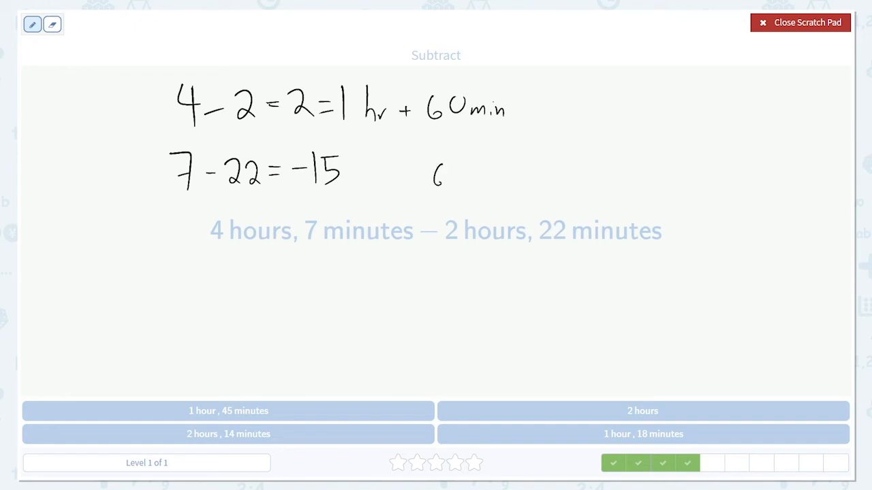
drag(438, 177, 510, 167)
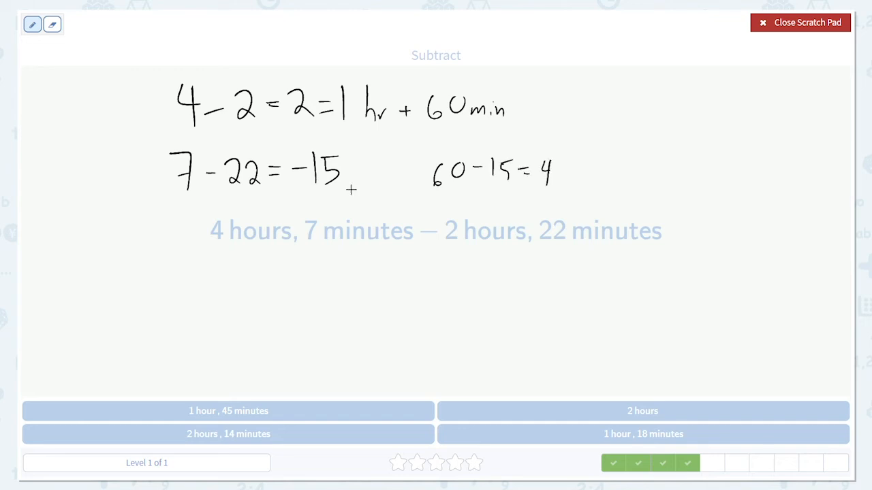
drag(538, 171, 585, 184)
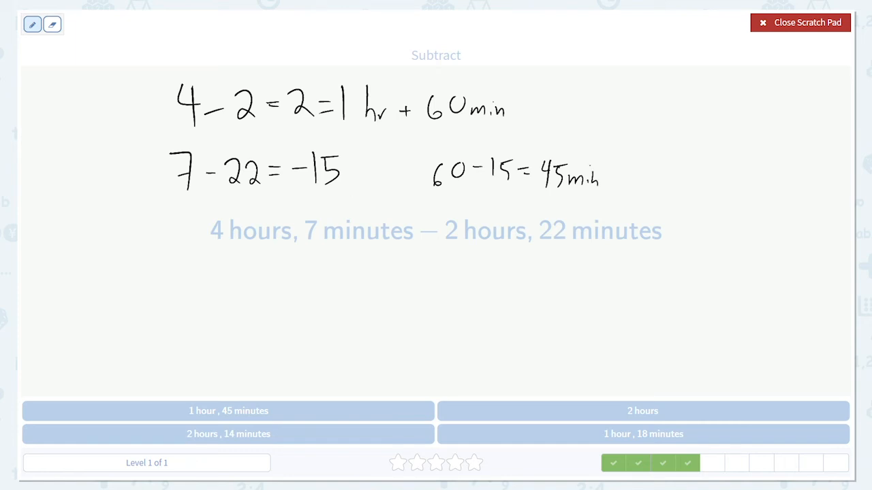
Underline the 1 hr 45 min result and close the pad to pick the answer.
drag(528, 203, 624, 190)
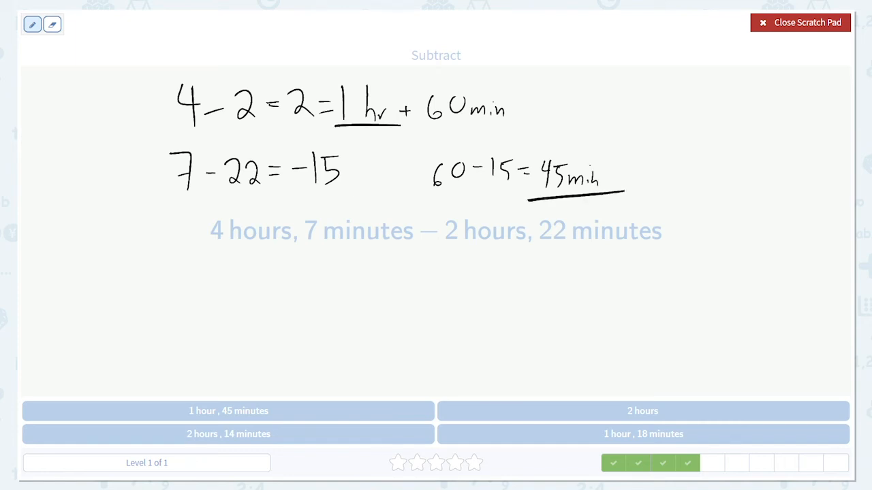
click(800, 22)
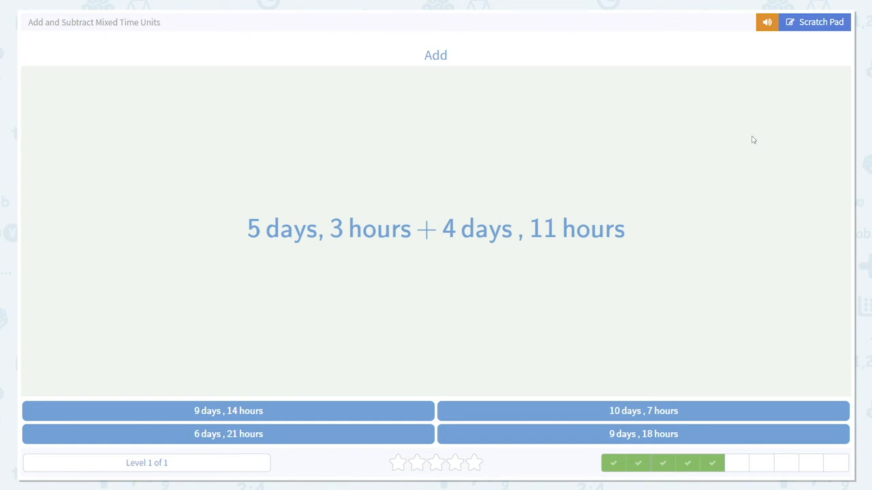
mouse_move(814, 22)
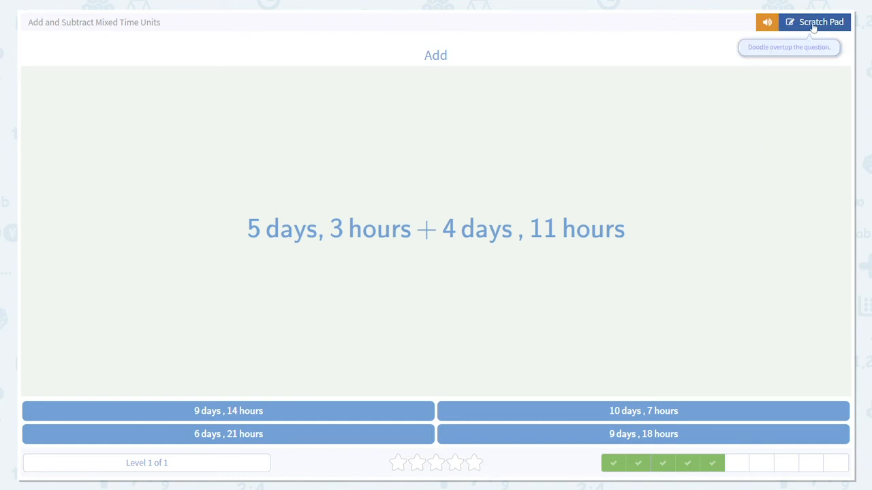
On the scratch pad, write 5 + 4 = 9 days.
click(815, 22)
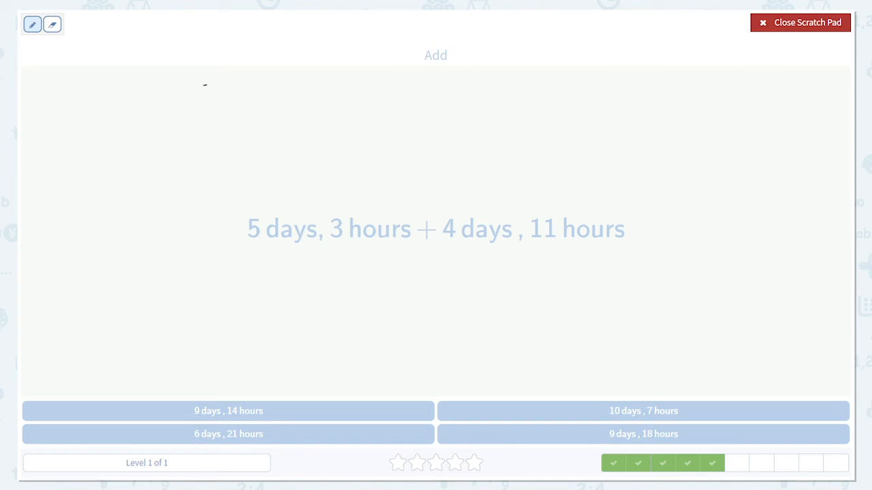
drag(204, 95, 252, 109)
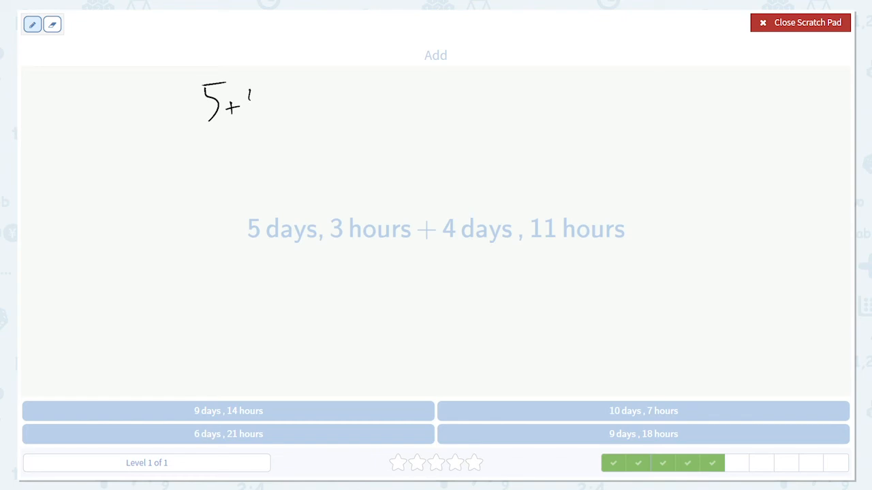
drag(245, 112, 320, 96)
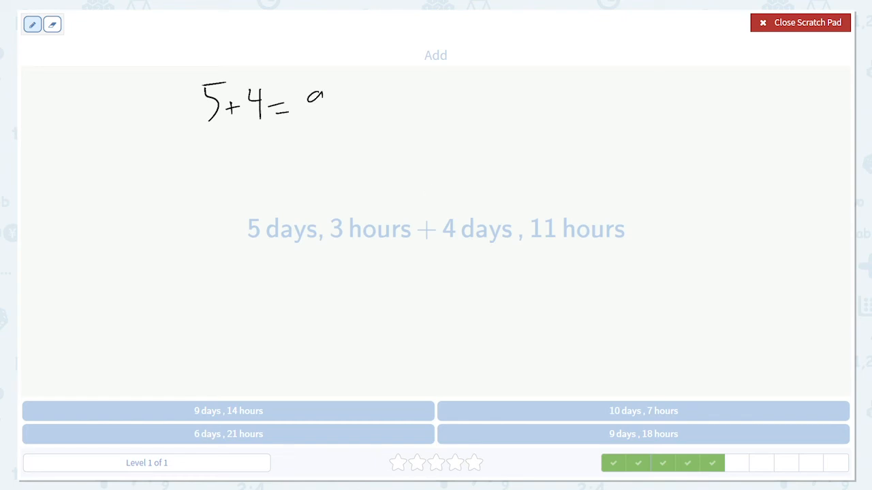
drag(313, 109, 371, 116)
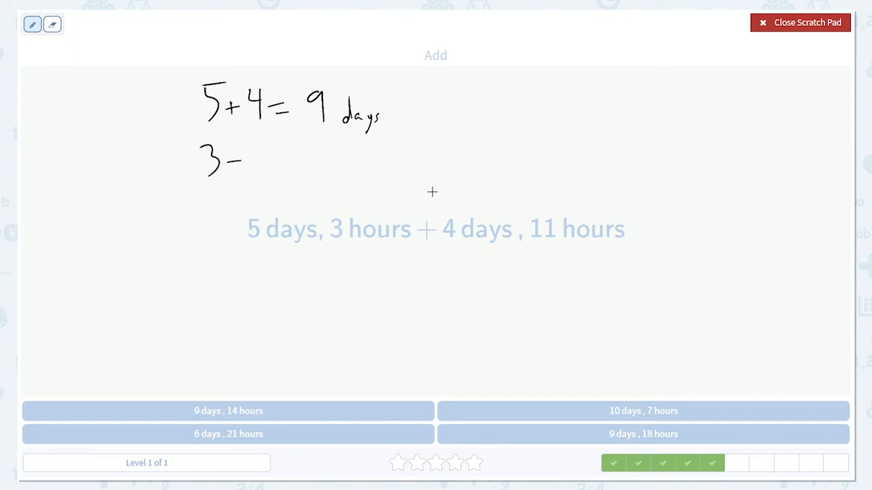
Write 3 + 11 = 14 hours and close the pad to answer 9 days, 14 hours.
drag(225, 161, 286, 163)
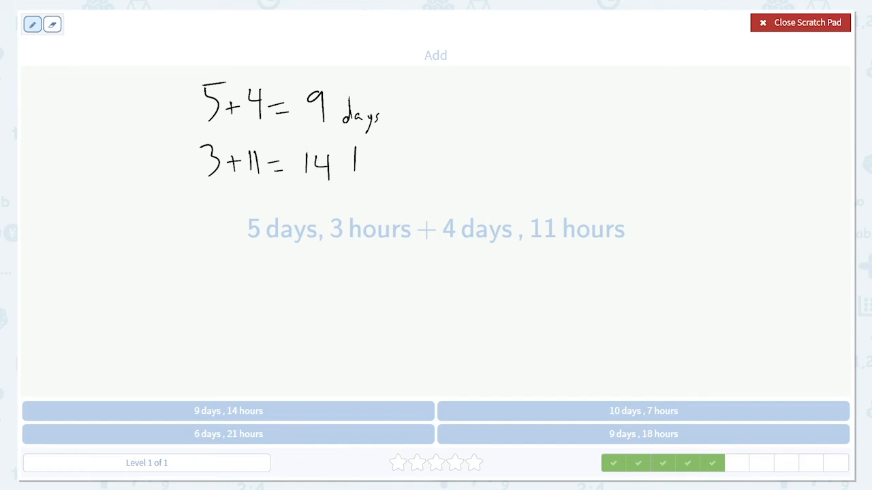
drag(352, 166, 397, 166)
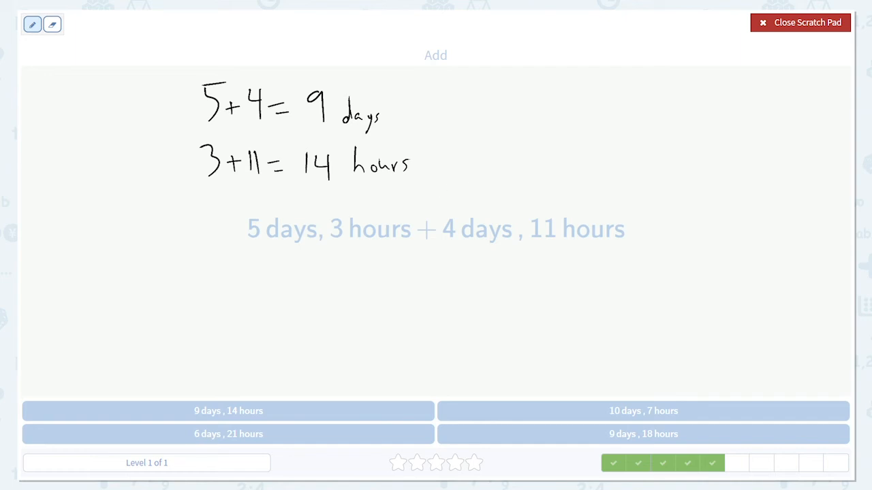
click(798, 22)
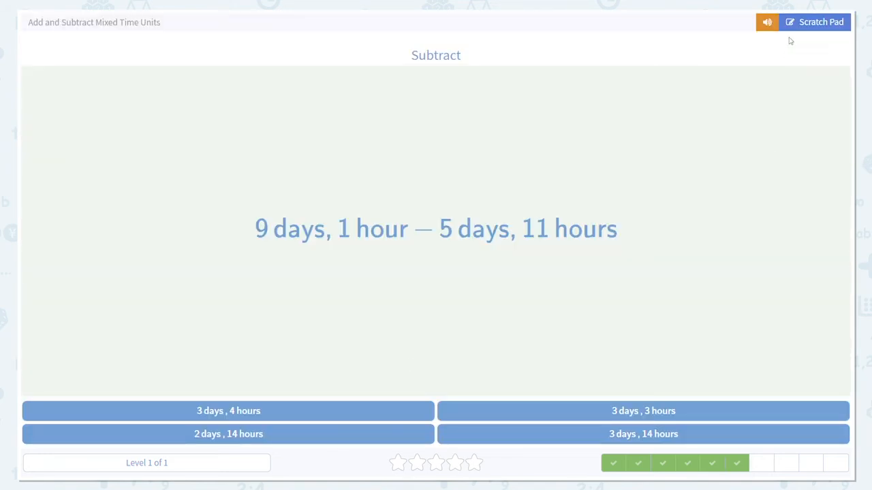
On the scratch pad, write 9 − 5 = 4 days and 1 − 11 = −10 hr.
click(815, 22)
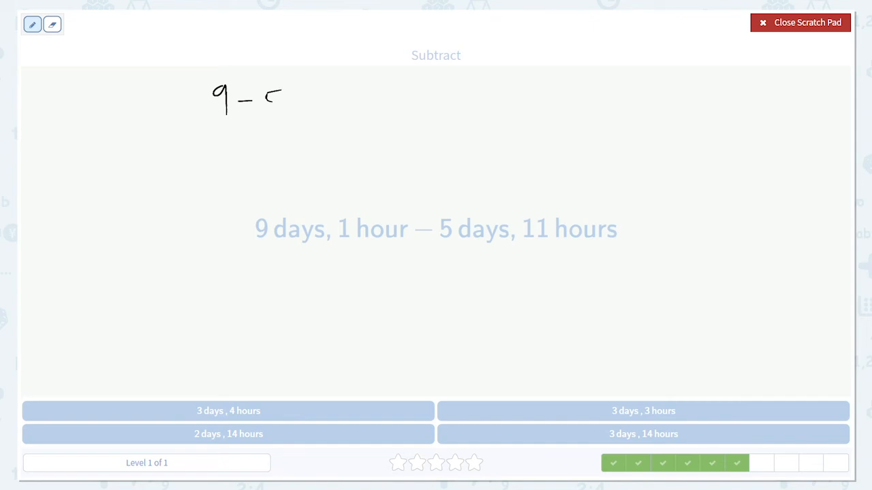
drag(286, 107, 327, 109)
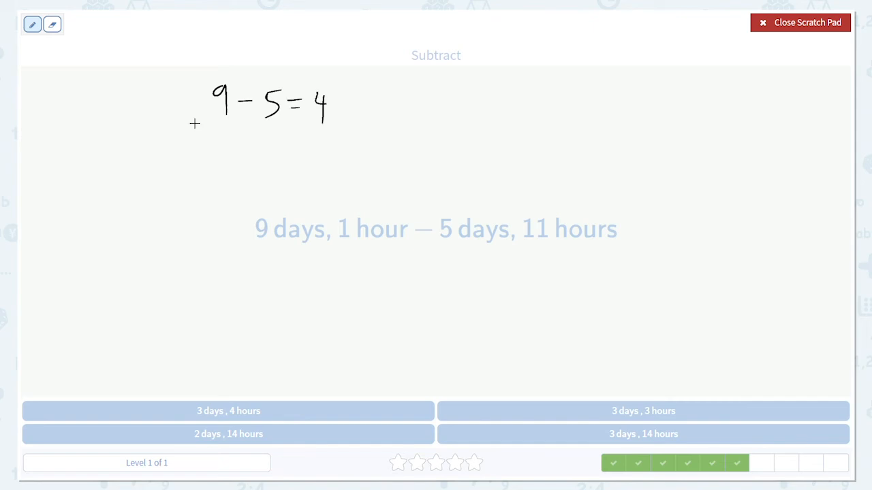
drag(215, 143, 216, 174)
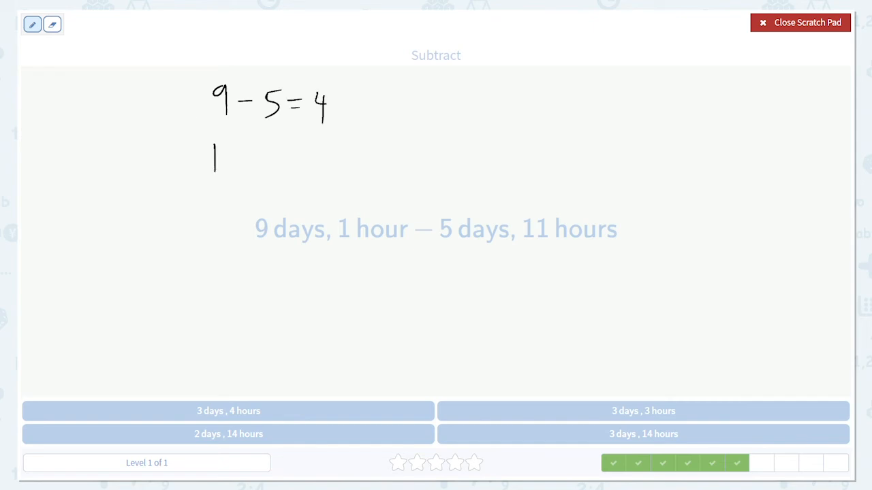
drag(225, 161, 261, 161)
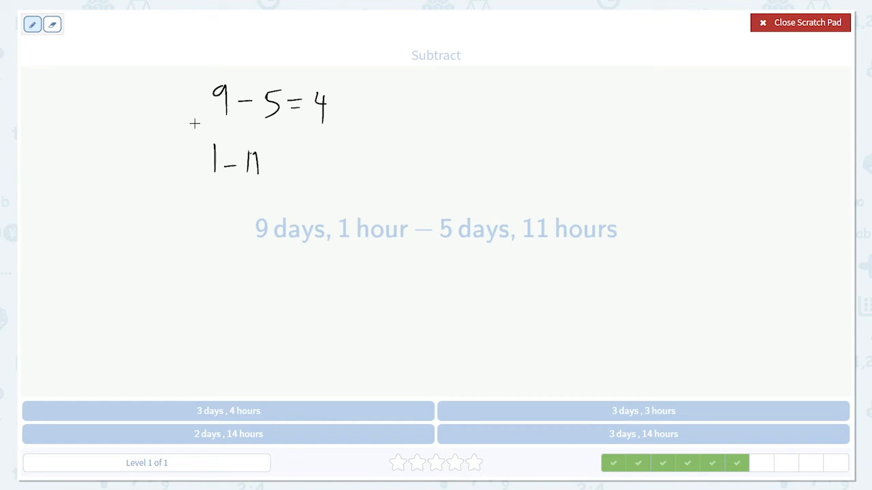
drag(276, 161, 320, 161)
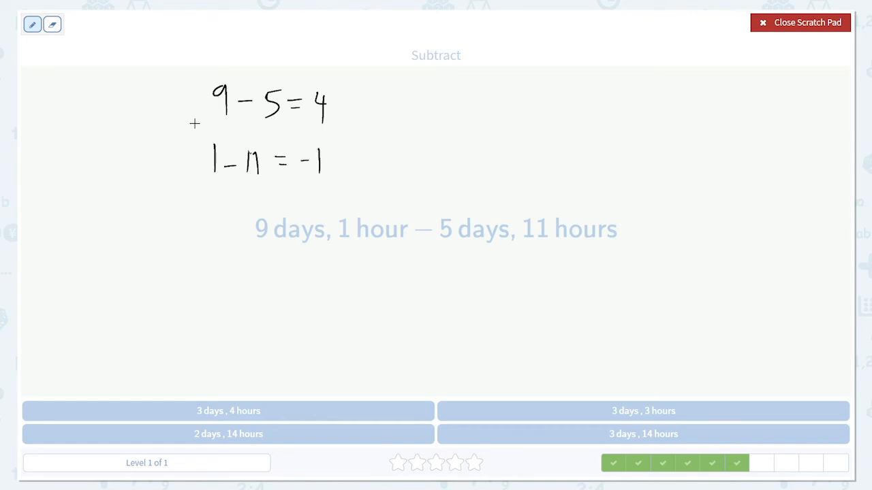
drag(320, 160, 357, 161)
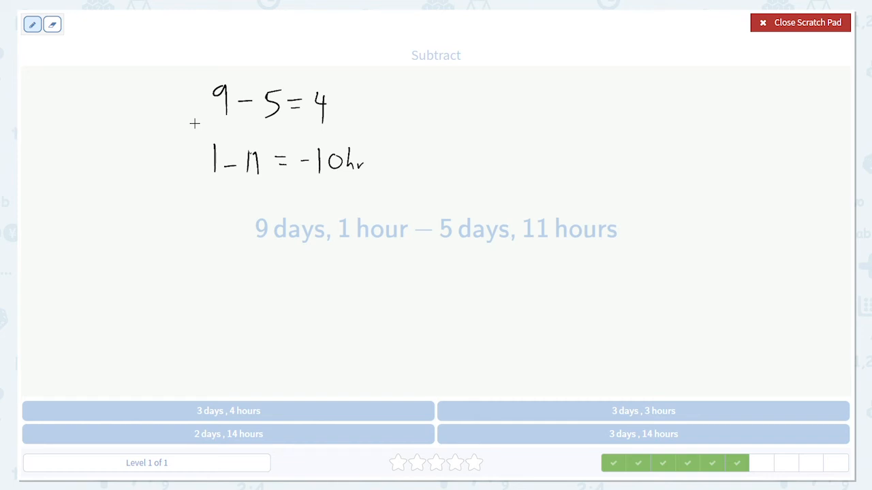
Rewrite 4 days as 3d + 24 hr and write 24 − 10 = 14 hr.
drag(343, 107, 359, 115)
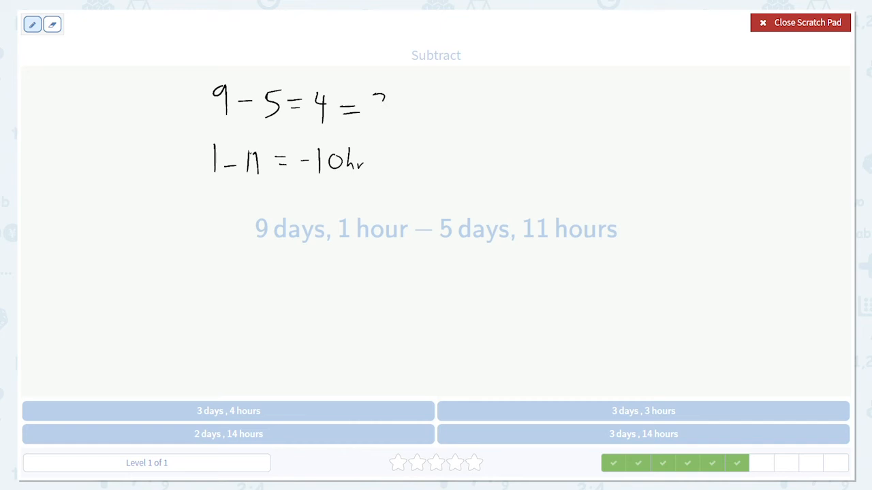
drag(368, 109, 419, 112)
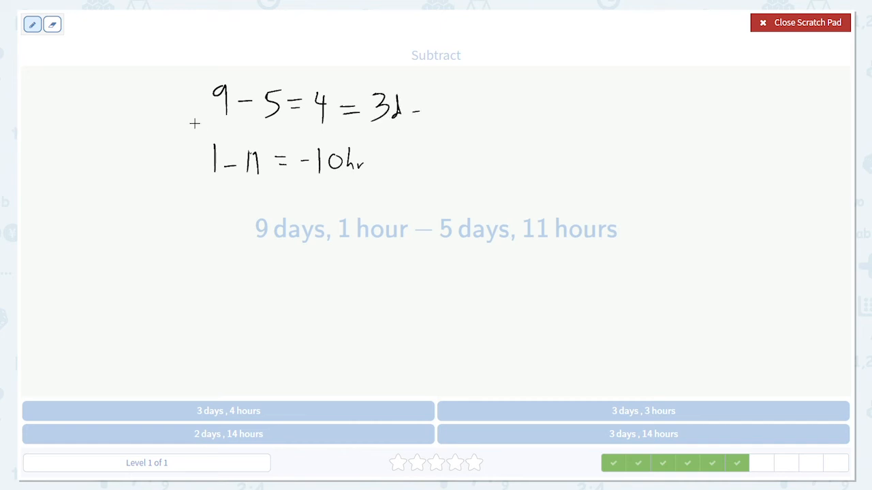
drag(411, 109, 463, 106)
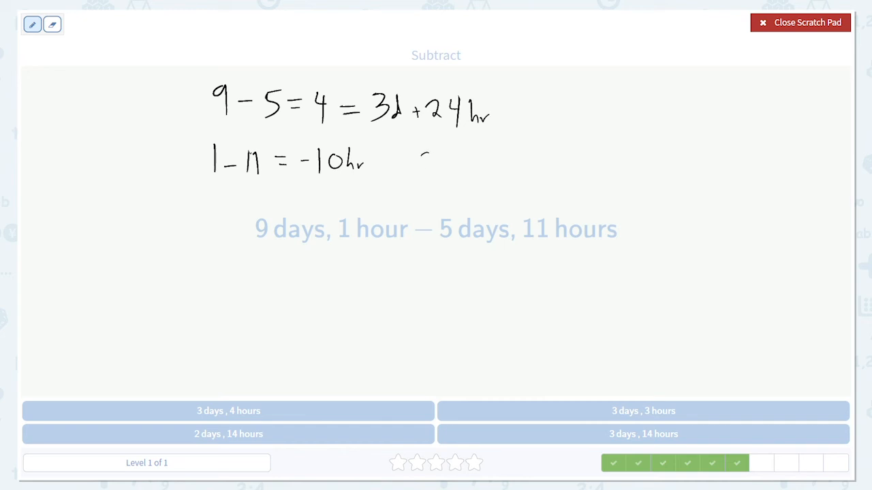
drag(416, 163, 480, 171)
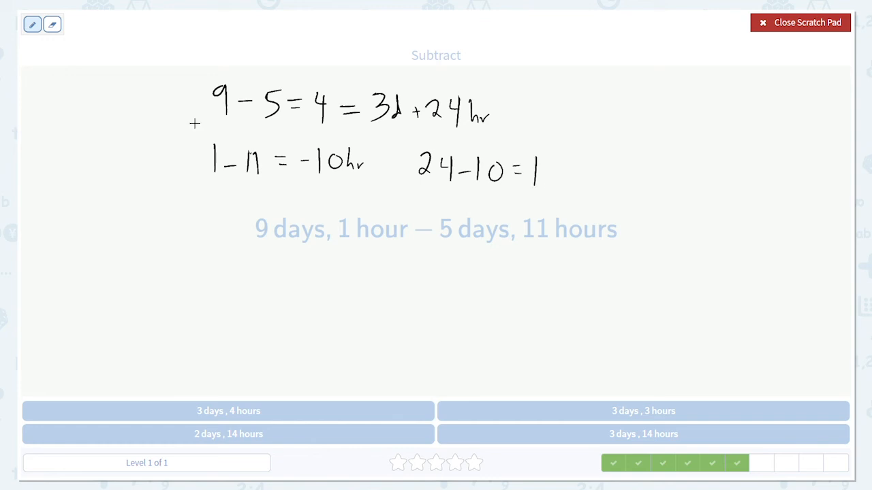
drag(538, 164, 579, 191)
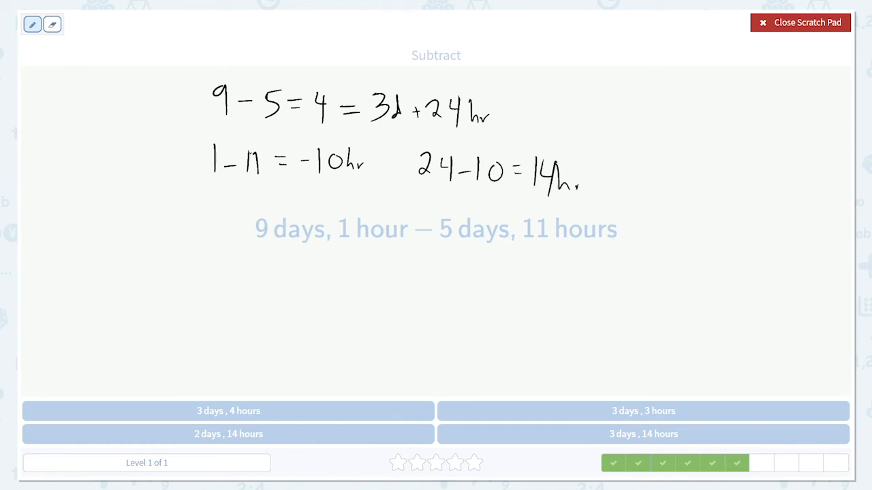
Underline the 3d and 14 hr results and close the pad to answer.
drag(361, 131, 425, 126)
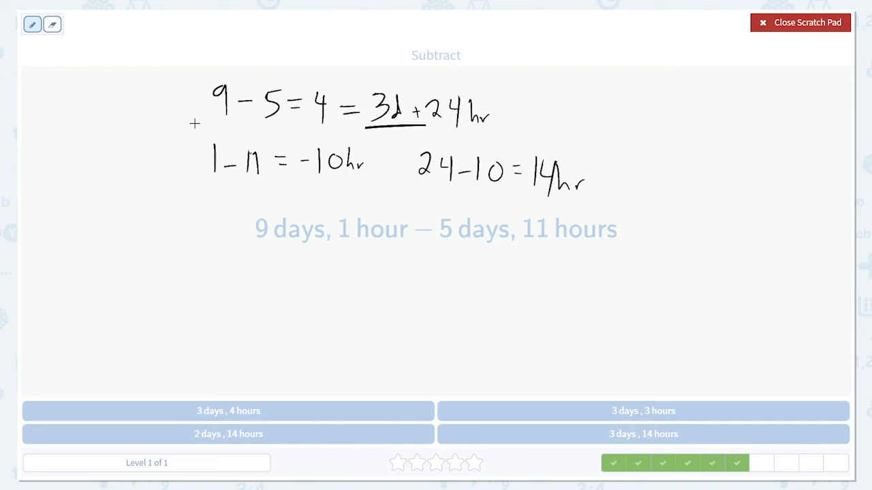
drag(519, 199, 616, 196)
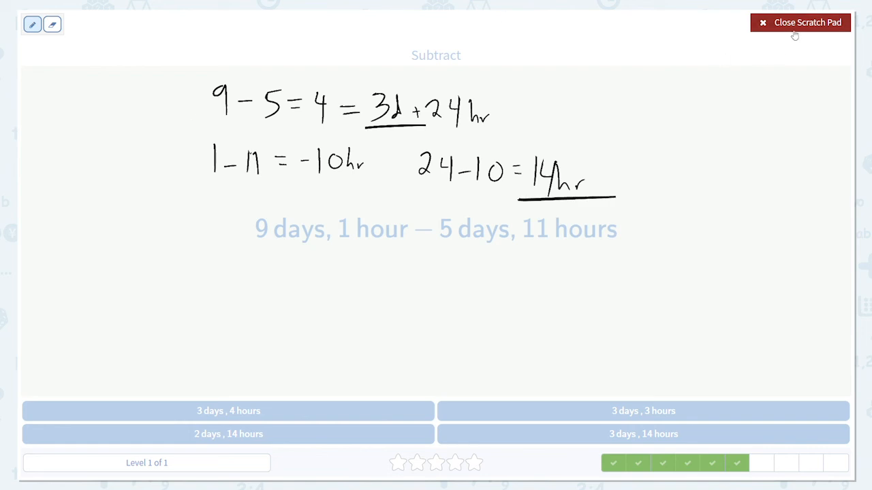
click(799, 22)
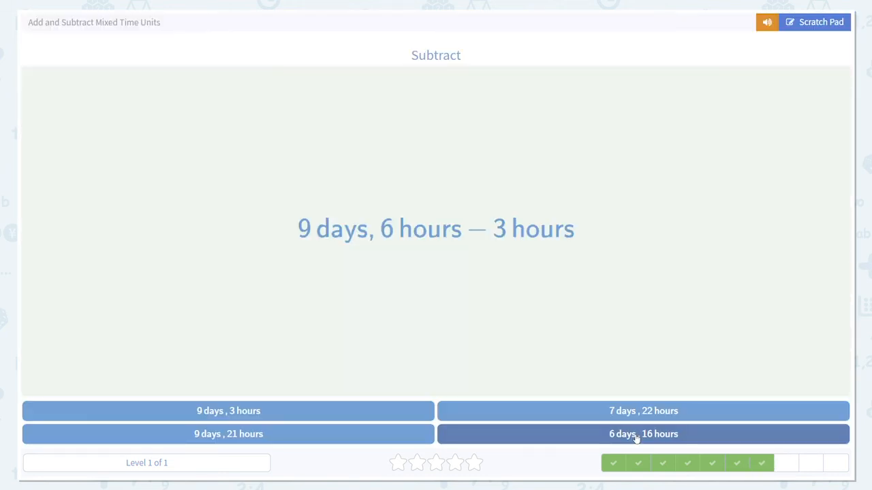
On the scratch pad, write 9 − 0 = 9 days.
click(814, 22)
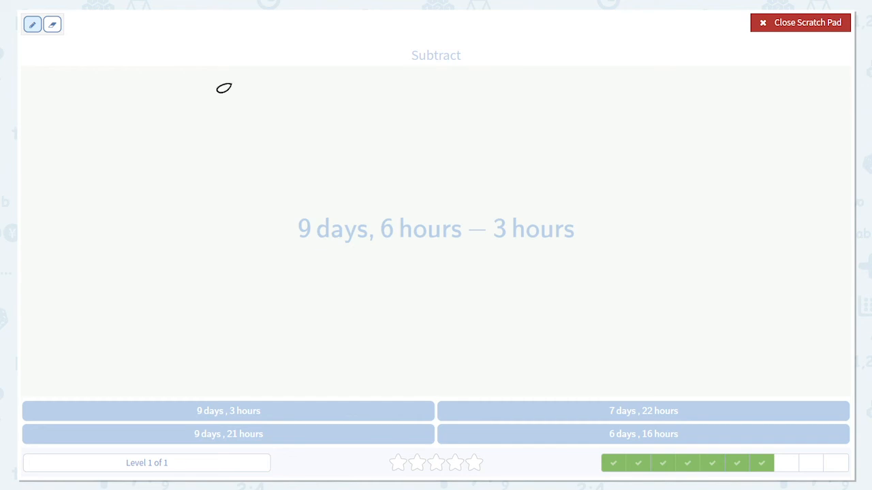
drag(218, 88, 300, 109)
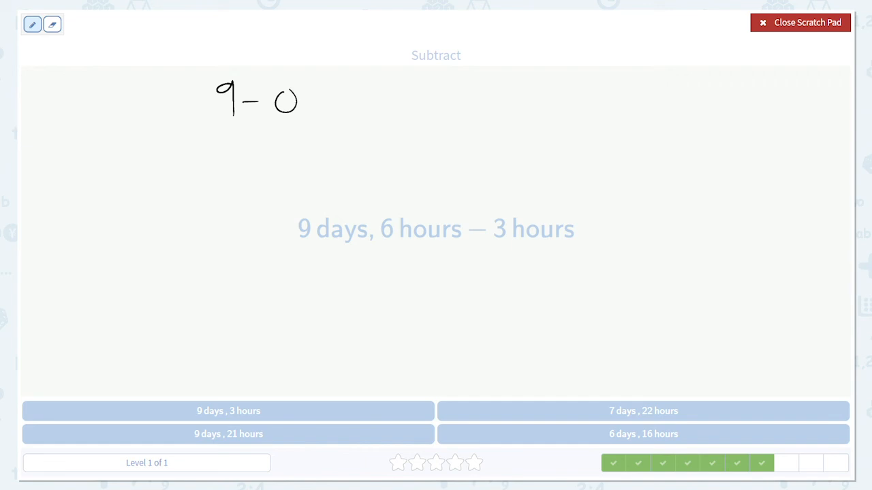
drag(314, 98, 347, 92)
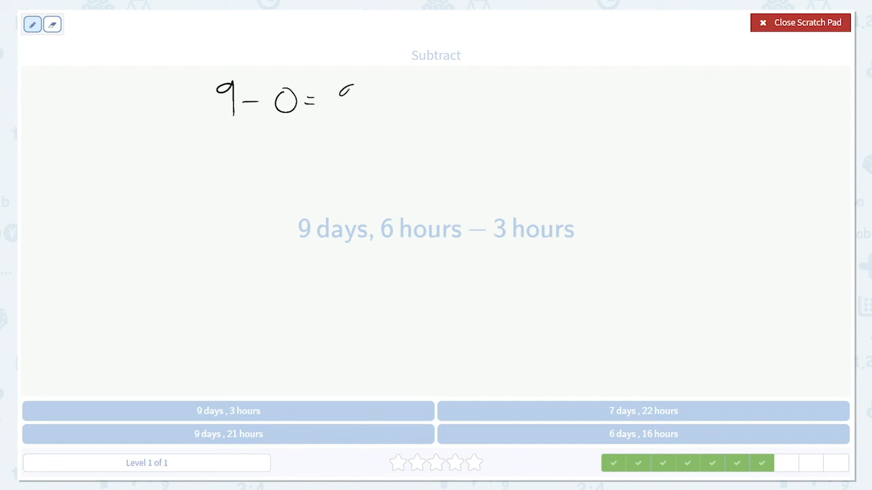
drag(344, 88, 379, 109)
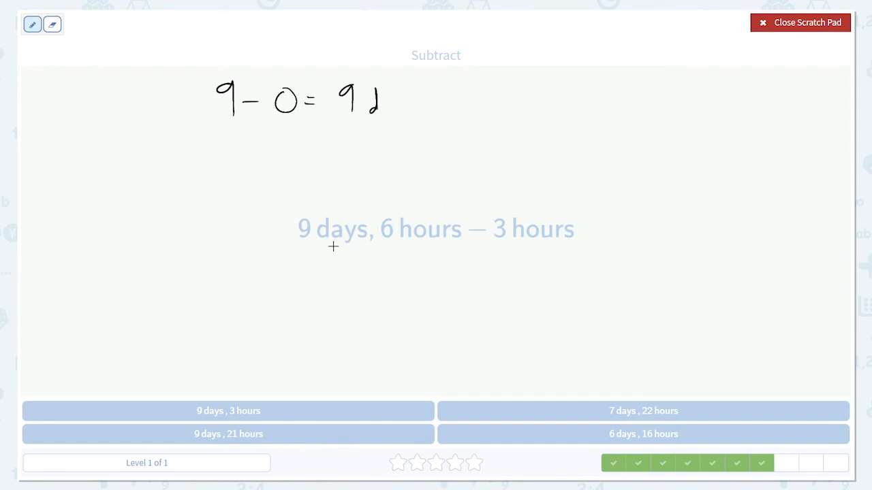
Write the hours subtraction 6 − 3 = 3 hr.
drag(225, 152, 286, 148)
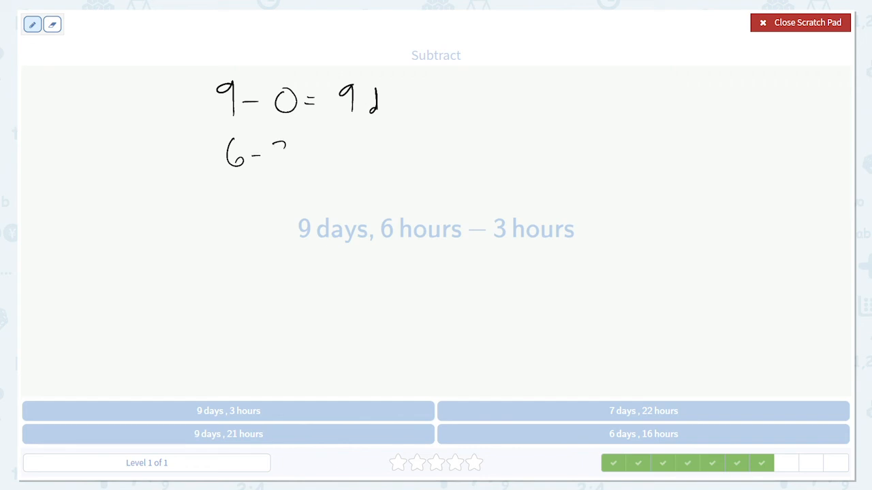
drag(279, 153, 354, 157)
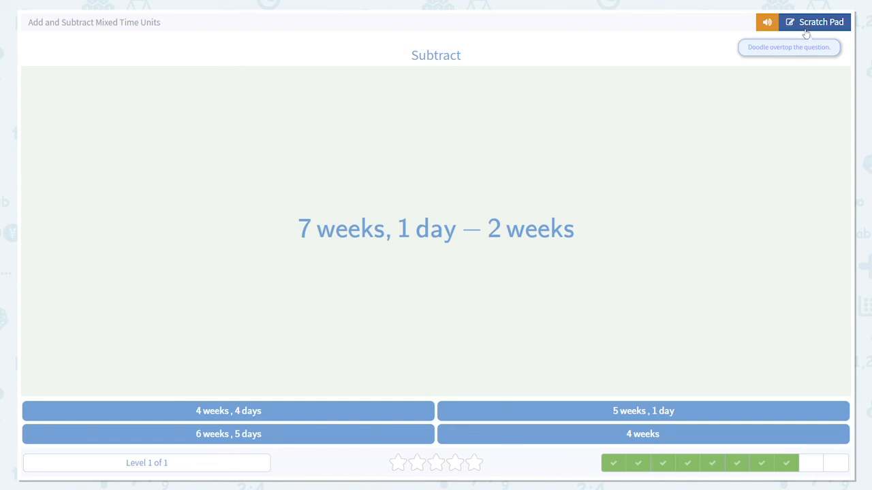
On the scratch pad, write 7 − 2 = 5 w for the weeks.
click(815, 22)
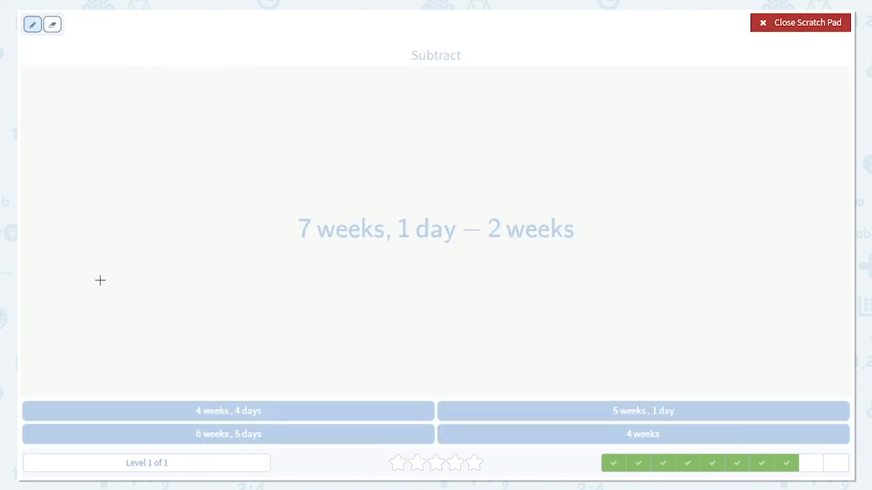
drag(235, 93, 259, 112)
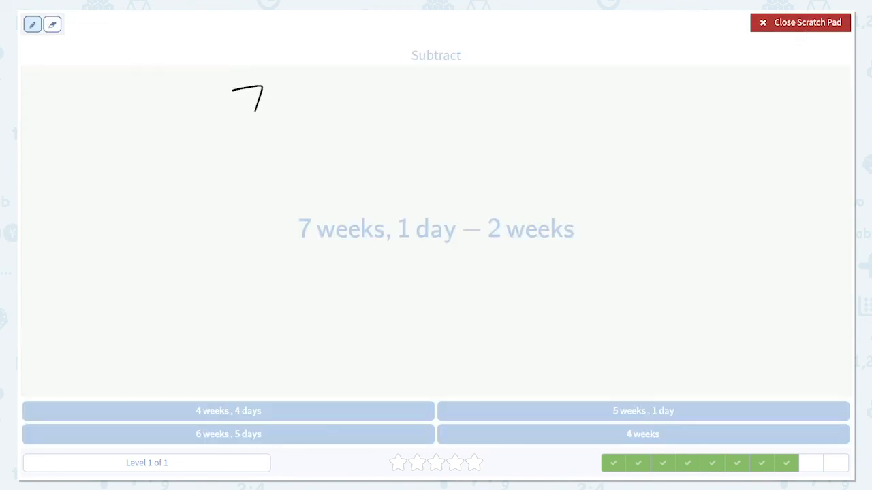
drag(273, 109, 316, 98)
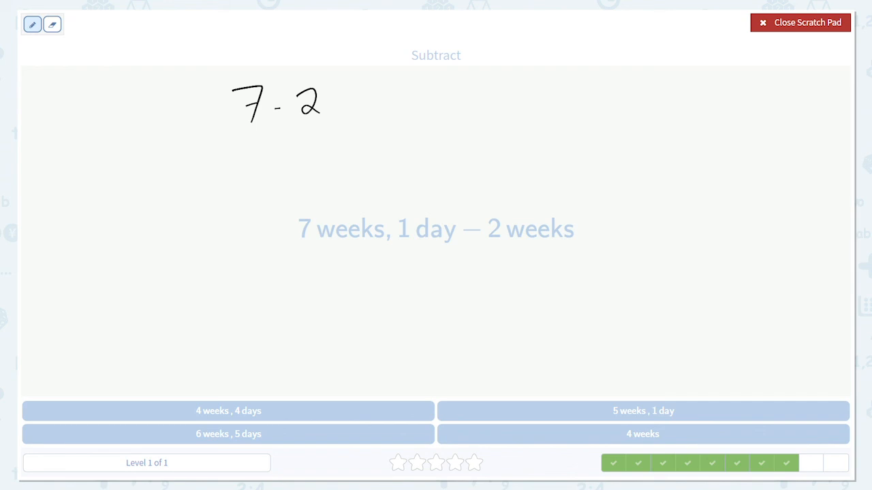
drag(334, 102, 388, 109)
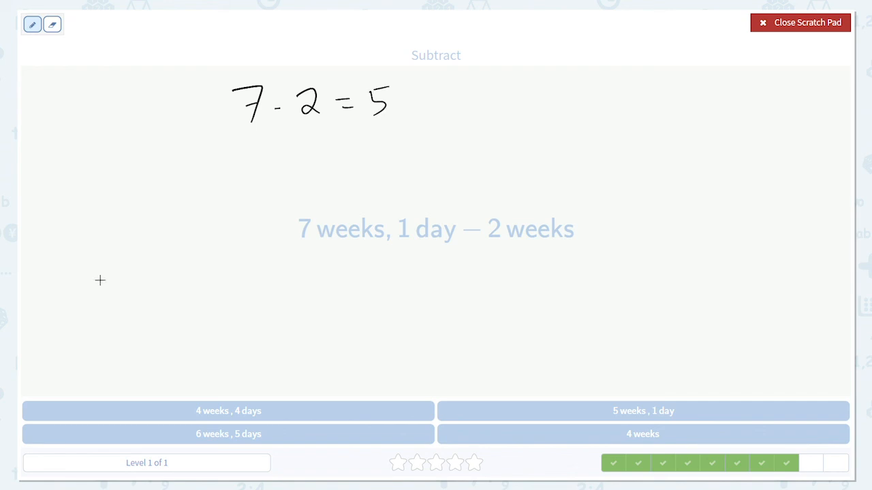
drag(408, 107, 433, 106)
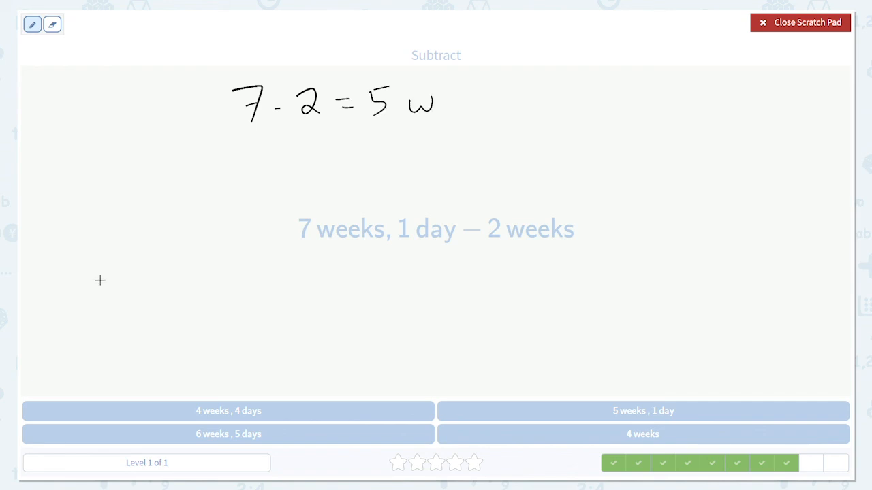
Write 1 − 0 = 1 d for the days and close the pad to answer.
drag(245, 139, 279, 157)
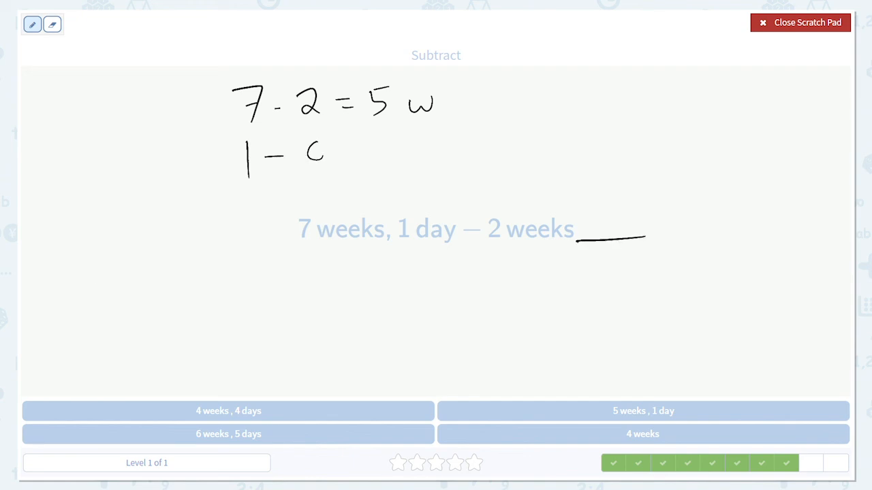
drag(299, 152, 382, 152)
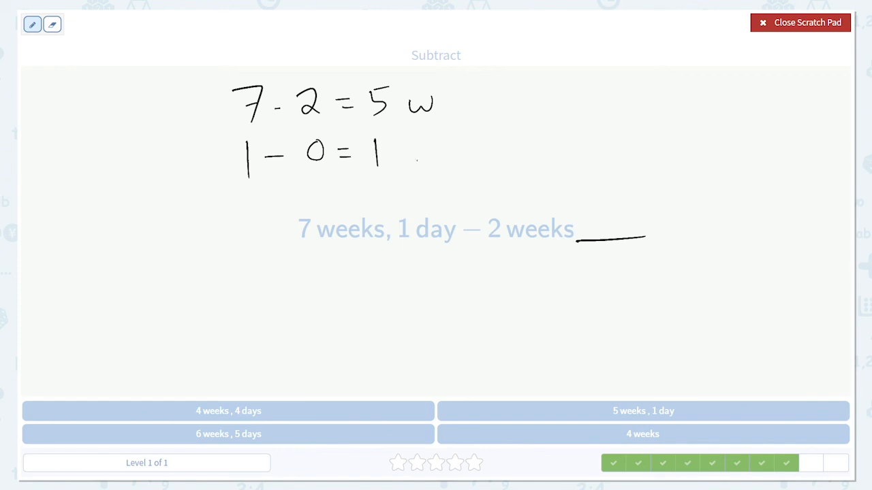
drag(408, 143, 416, 167)
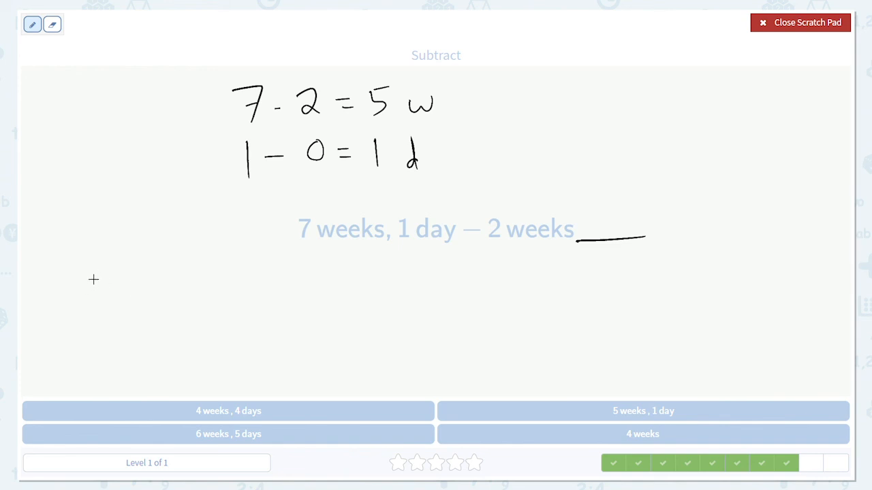
mouse_move(802, 28)
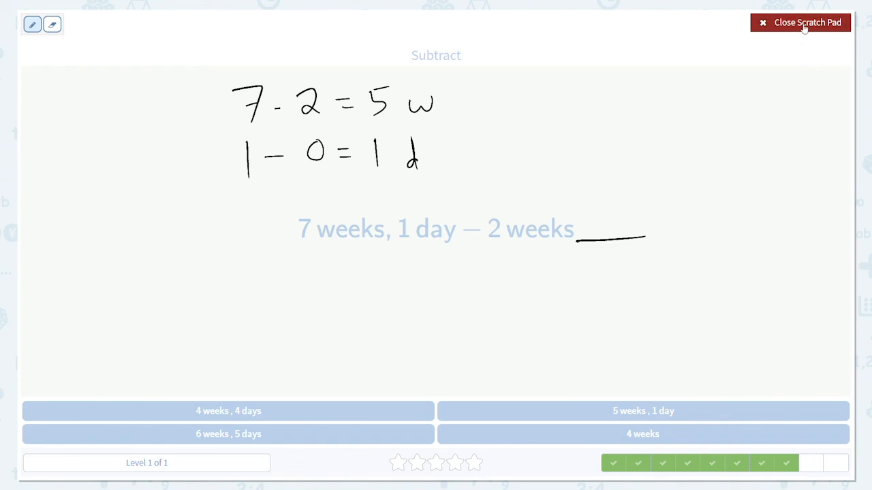
click(799, 22)
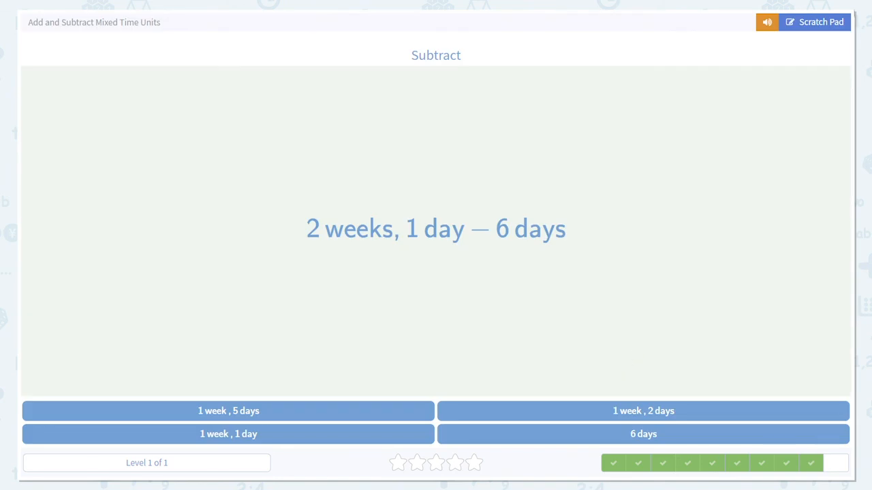
On the scratch pad, subtract columns: 2 − 0 = 2 weeks and 1 − 6 = −5 days.
click(815, 22)
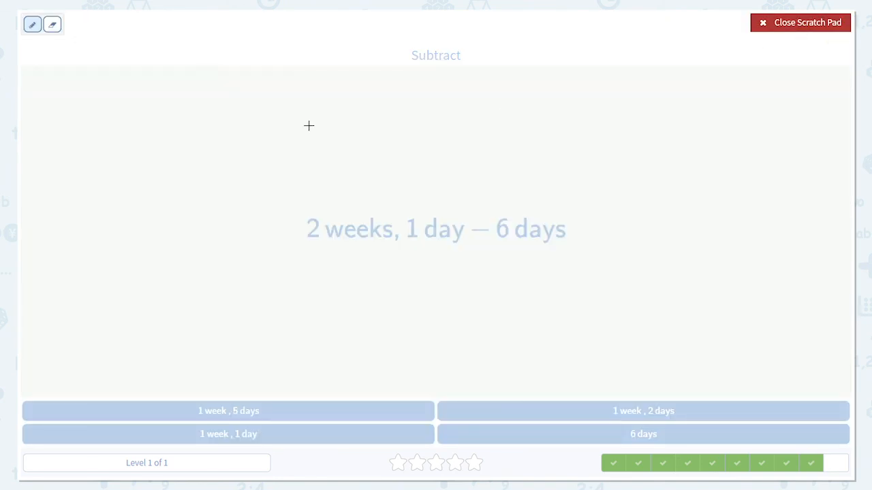
drag(218, 84, 215, 109)
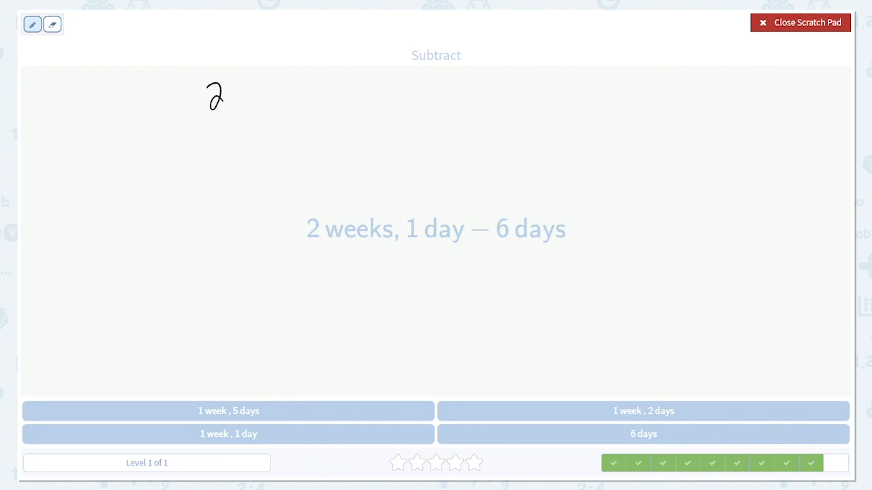
drag(232, 95, 286, 96)
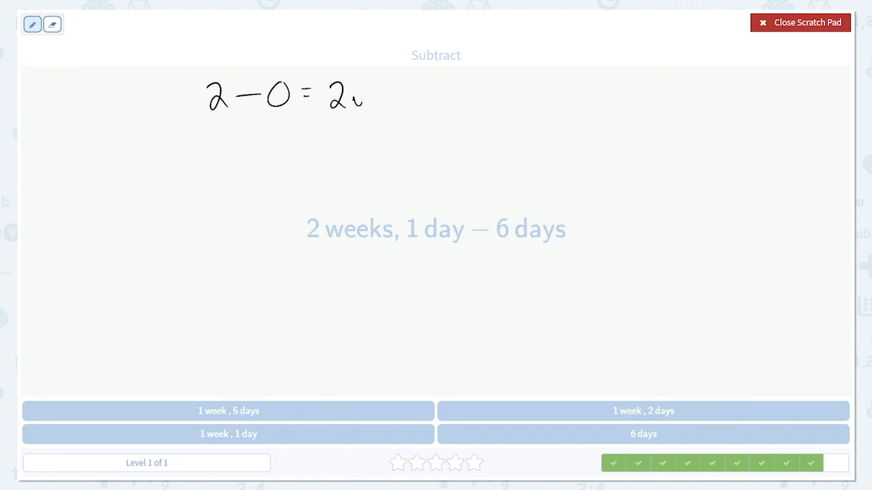
drag(212, 135, 211, 161)
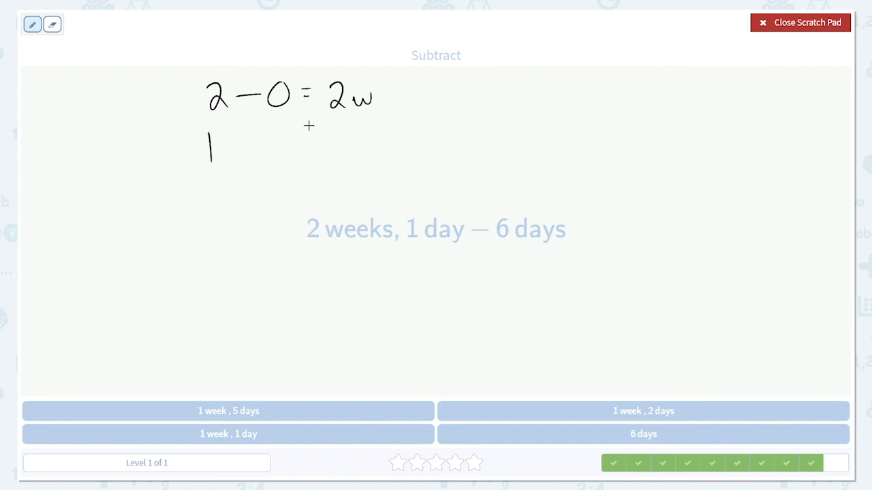
drag(225, 143, 292, 143)
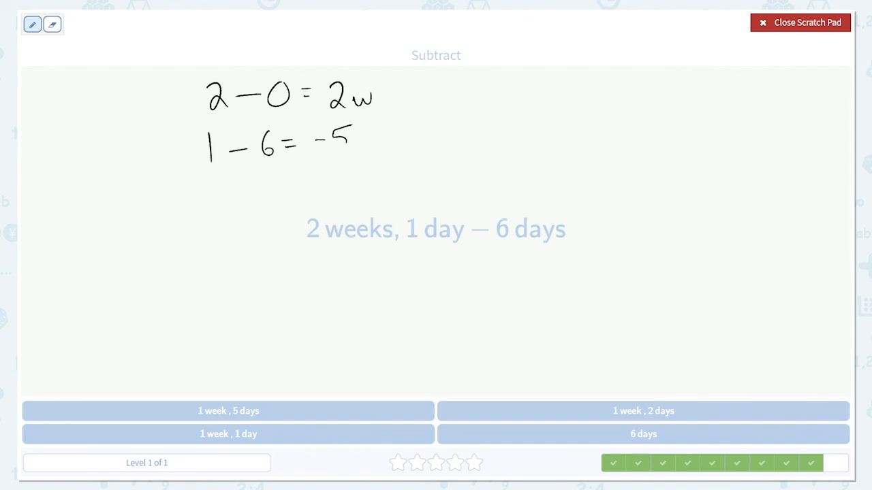
drag(357, 147, 371, 153)
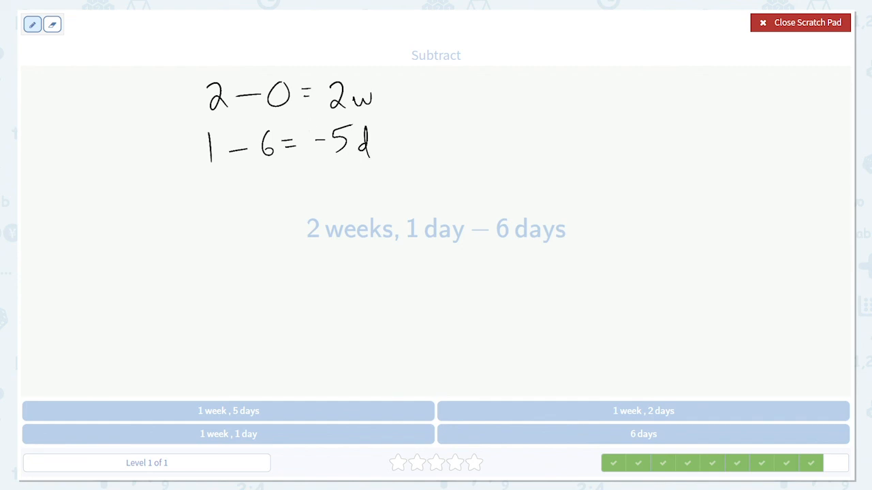
Borrow a week as 7 days (7 − 5 = 2) and answer 1 week, 2 days.
drag(384, 95, 406, 98)
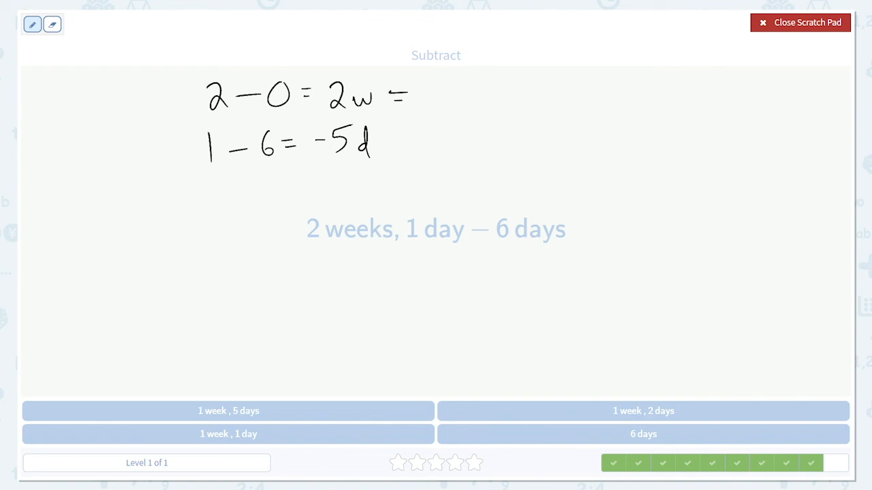
drag(422, 102, 450, 102)
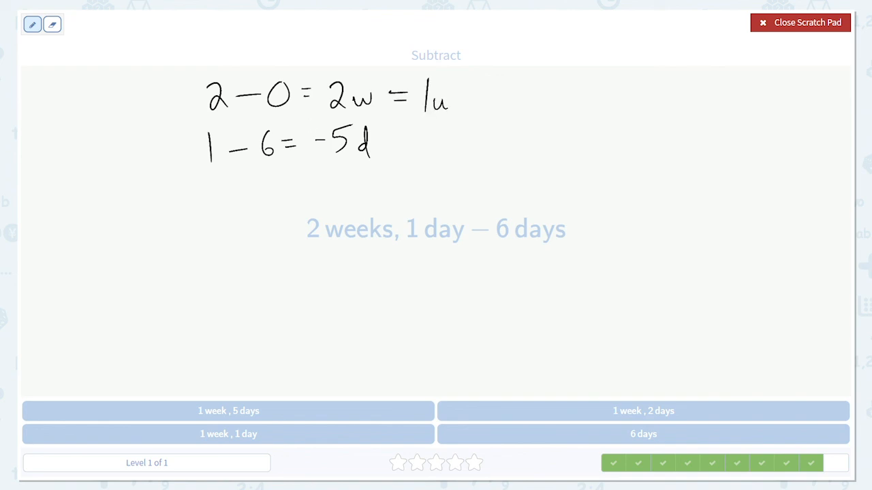
drag(463, 98, 497, 109)
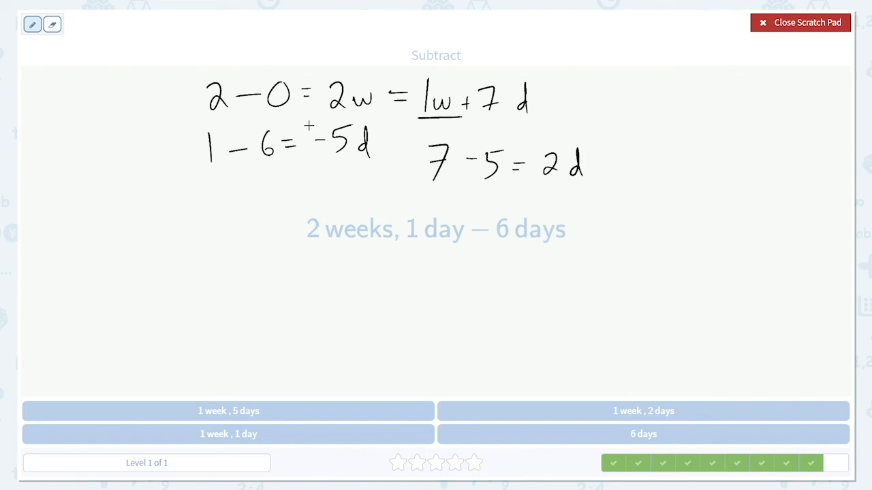
drag(538, 185, 602, 185)
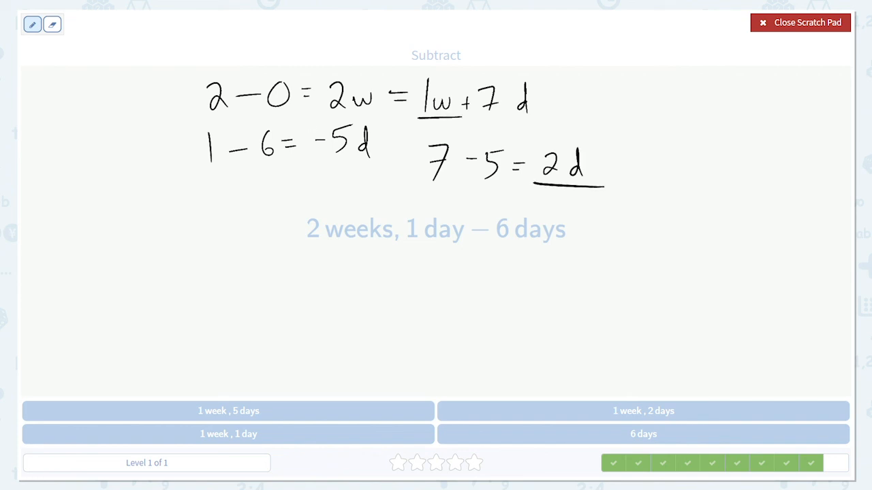
click(800, 22)
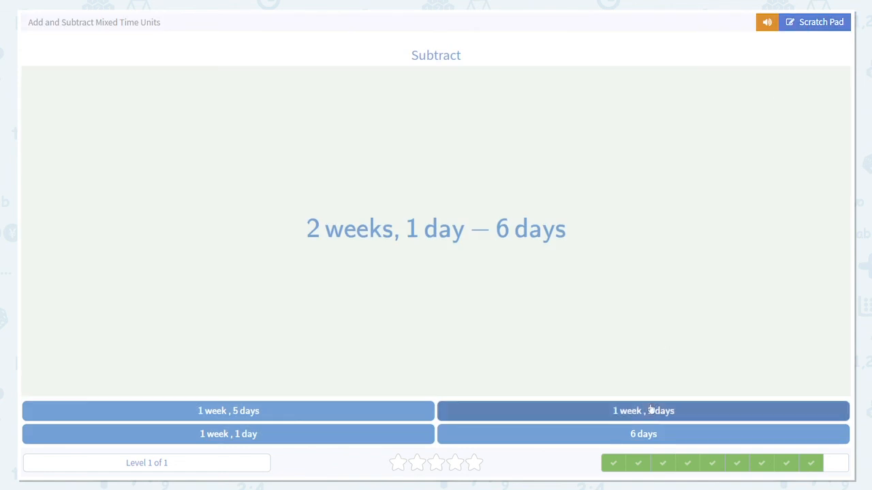